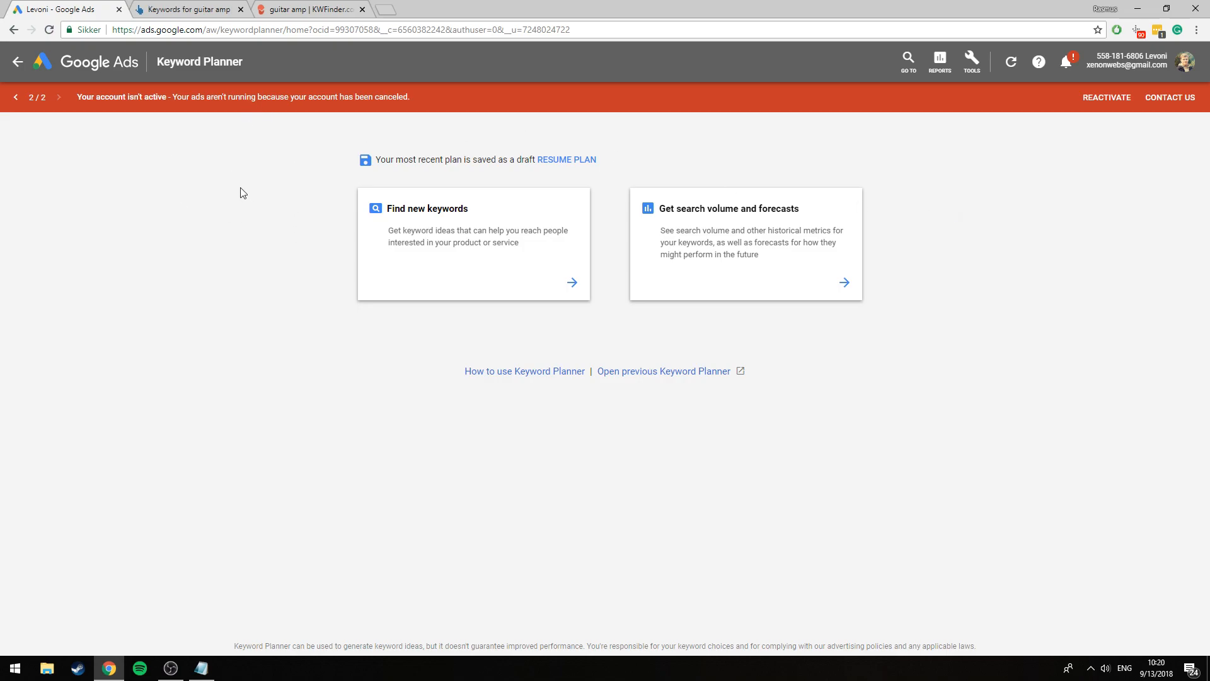
{"action": "mouse_move", "coordinate": [190, 8]}
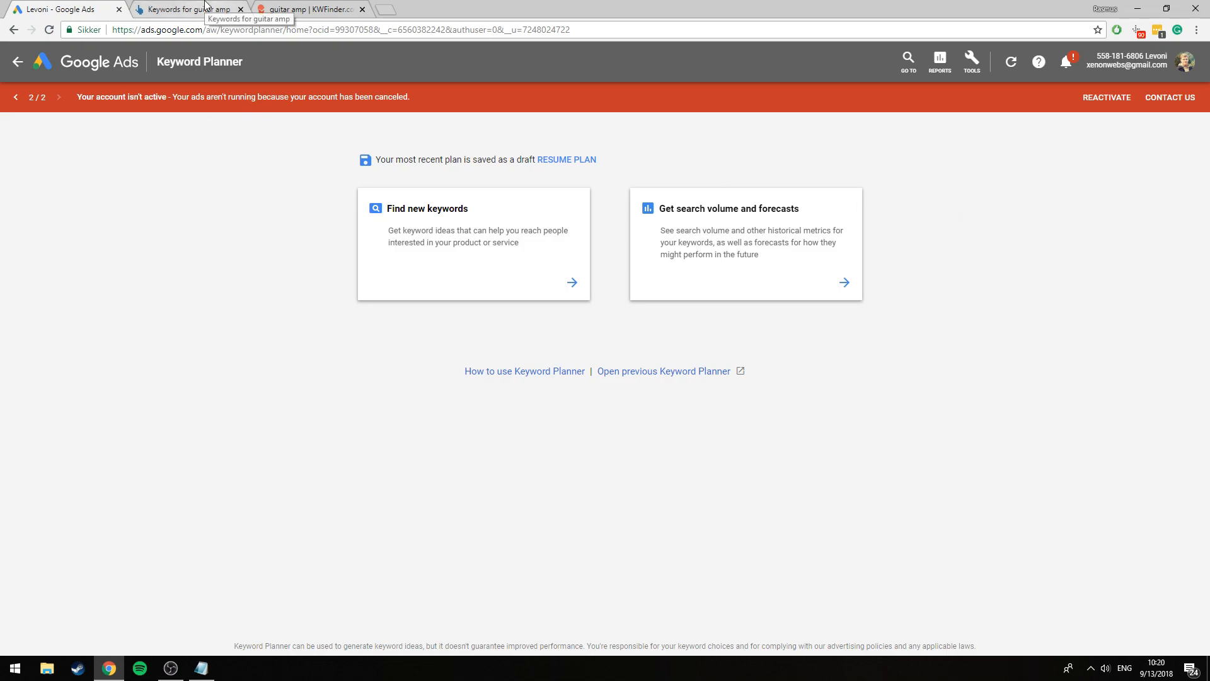
Step: Switch to Ahrefs to see the guitar amp overview with difficulty 12 and 12K volume
{"action": "left_click", "coordinate": [185, 8]}
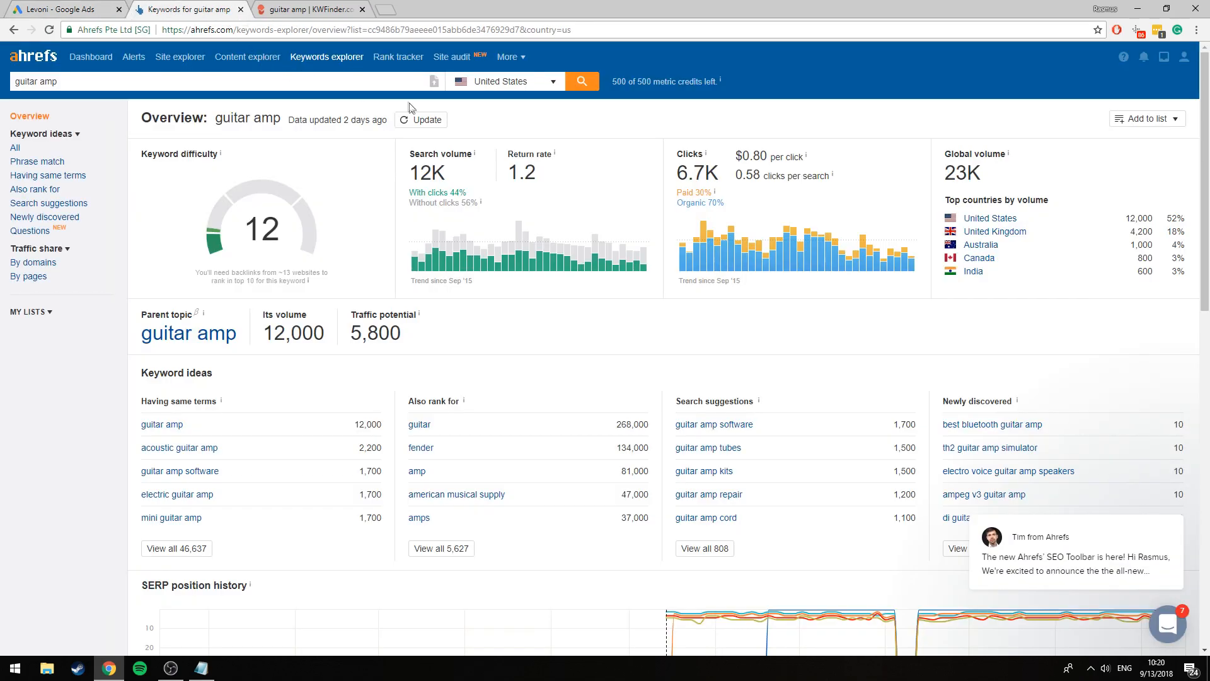
{"action": "mouse_move", "coordinate": [69, 56]}
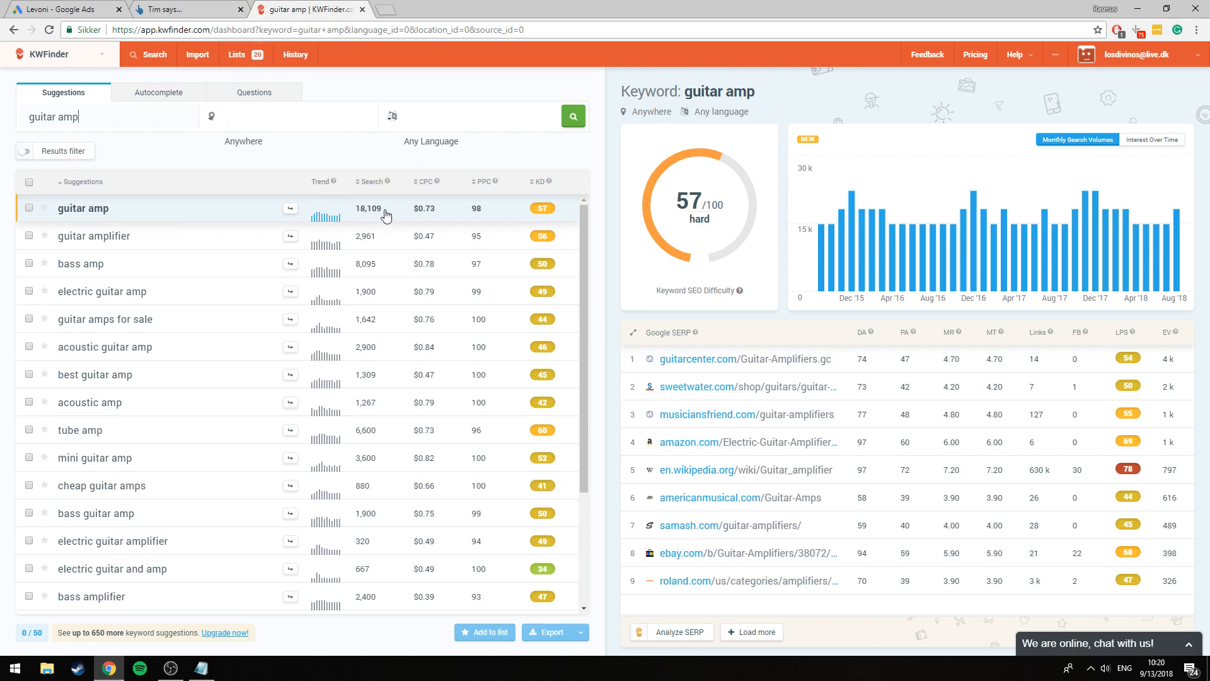
{"action": "mouse_move", "coordinate": [378, 183]}
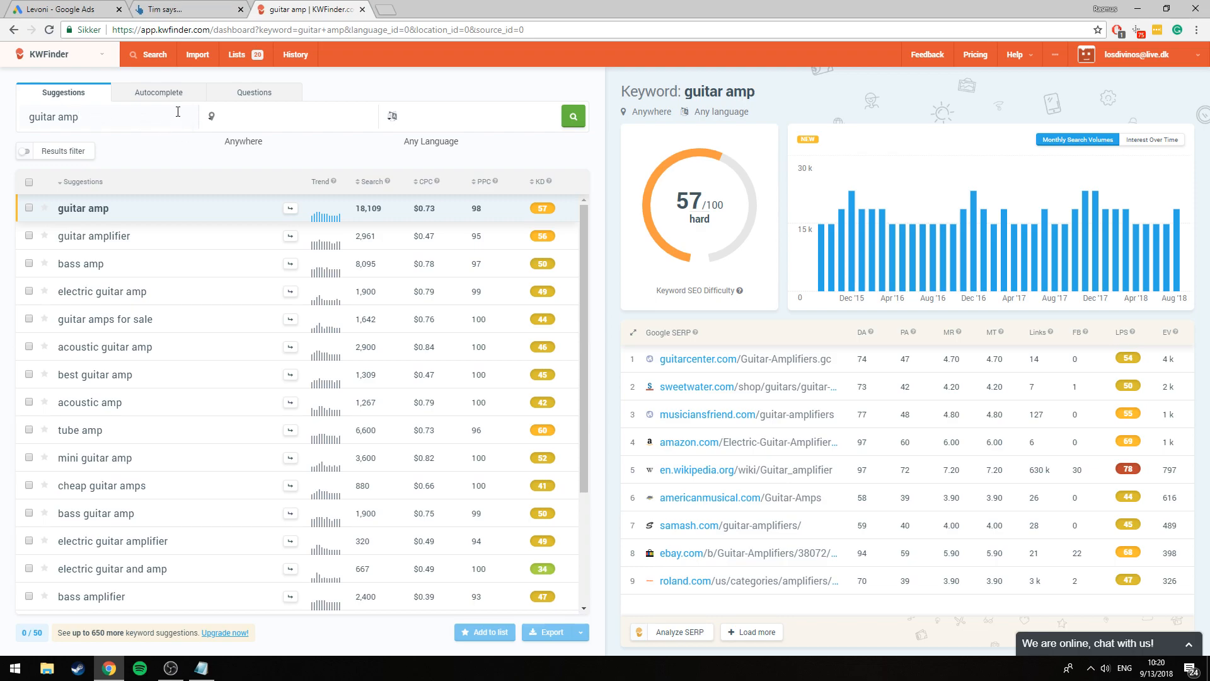
{"action": "mouse_move", "coordinate": [338, 206]}
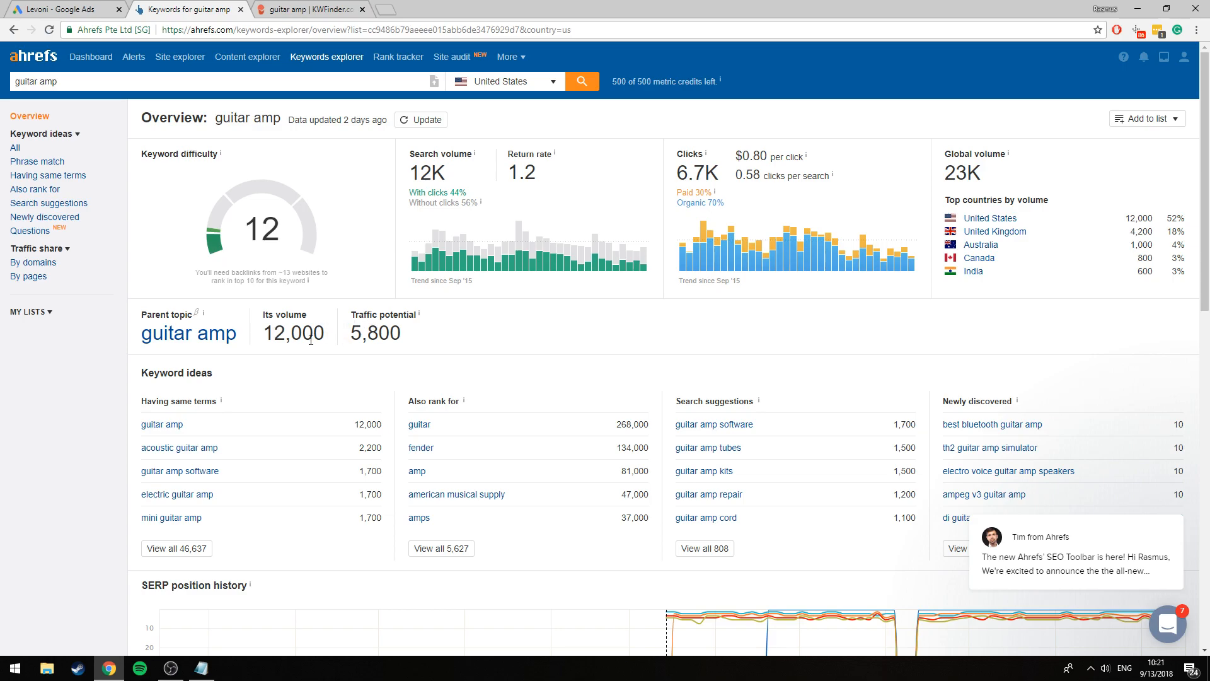
{"action": "mouse_move", "coordinate": [316, 333]}
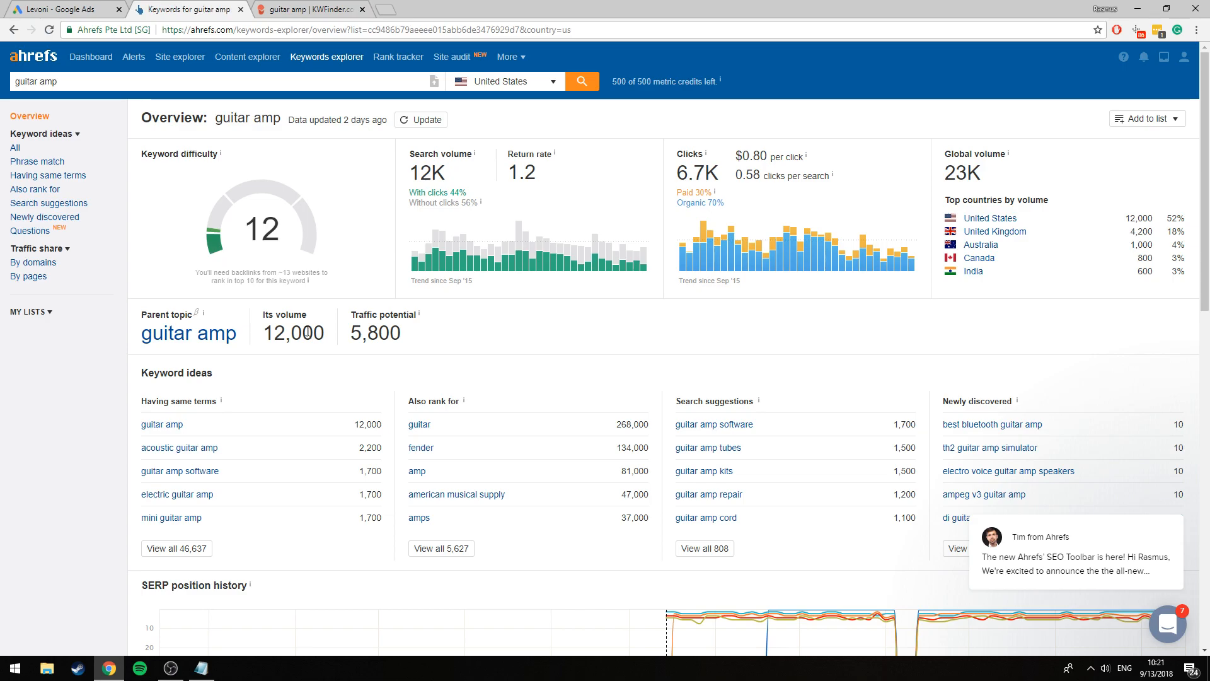
{"action": "mouse_move", "coordinate": [242, 178]}
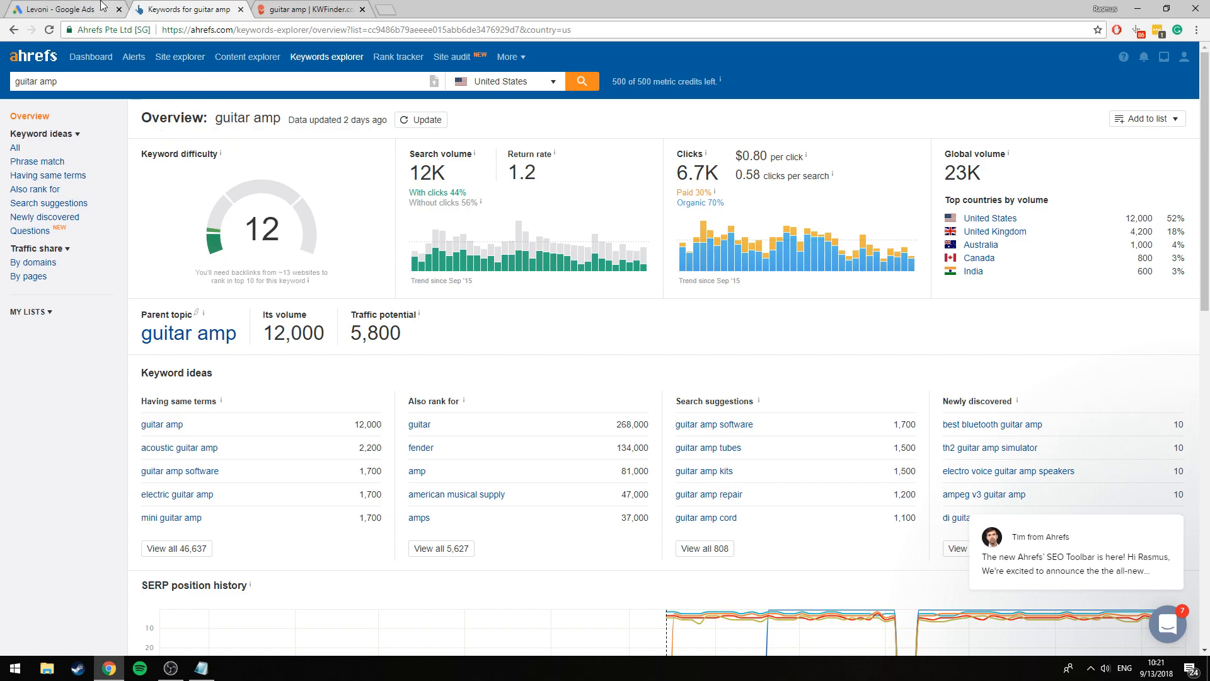
Step: Go back to the Google Ads Keyword Planner start page from the Ahrefs overview
{"action": "left_click", "coordinate": [65, 8]}
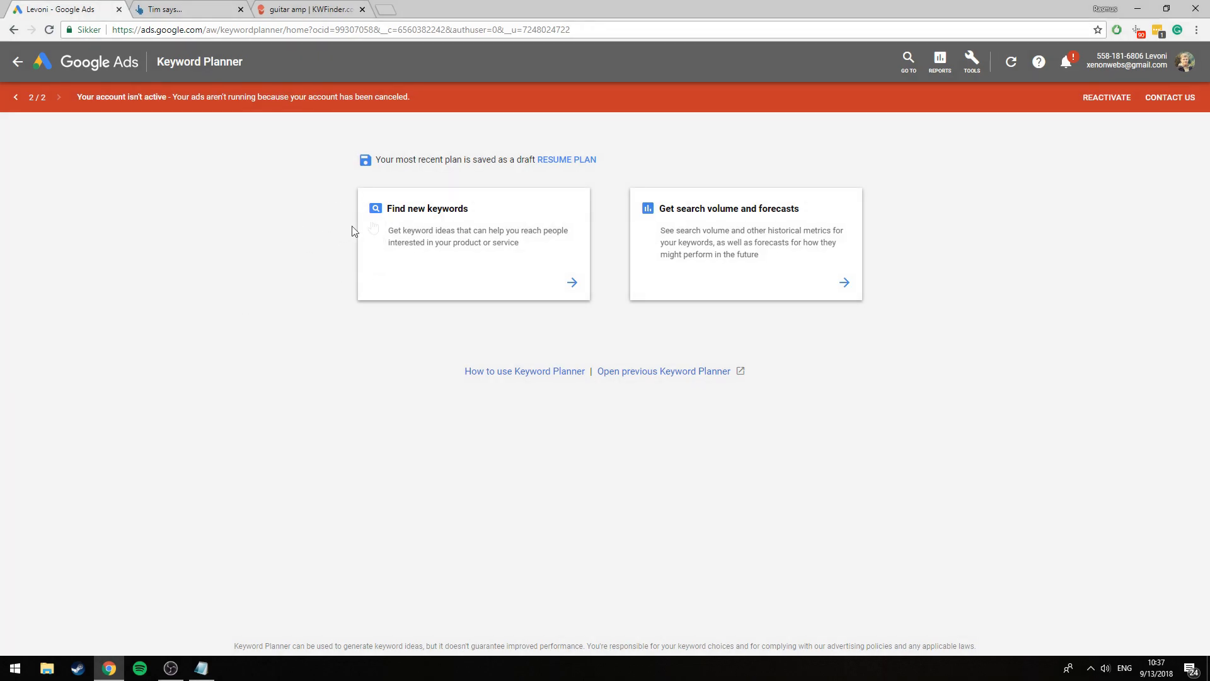
Step: Choose the 'Get search volume and forecasts' option on the Keyword Planner home page
{"action": "left_click", "coordinate": [970, 61]}
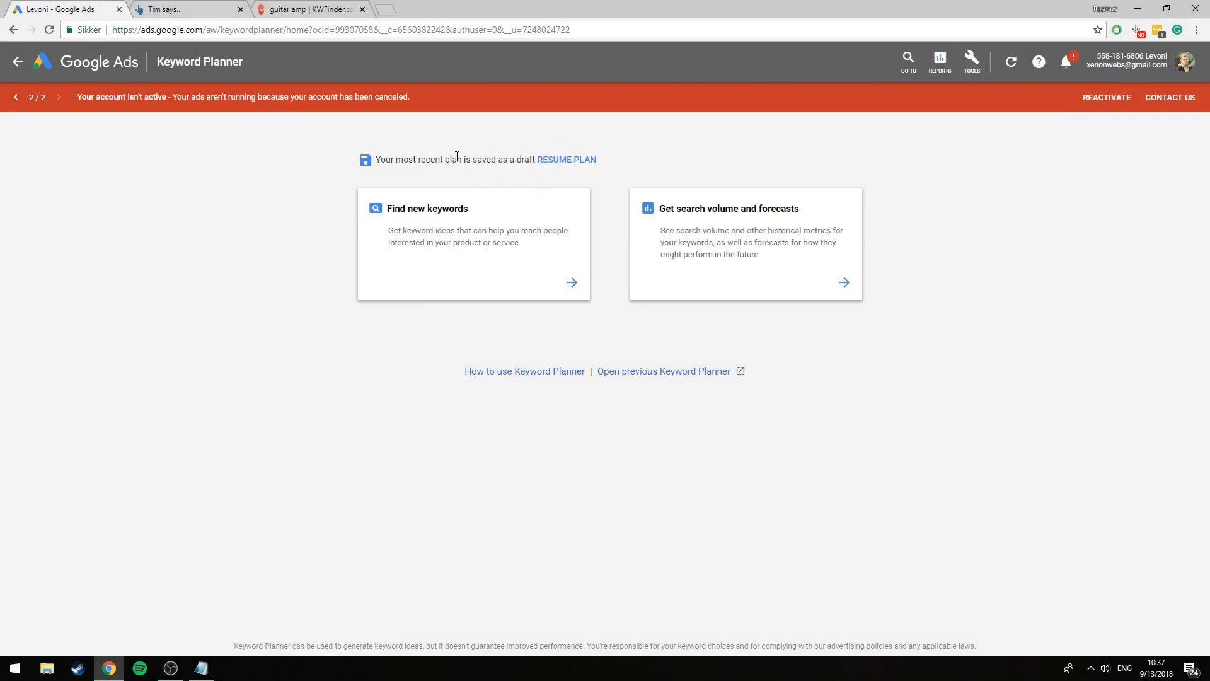
{"action": "mouse_move", "coordinate": [591, 356]}
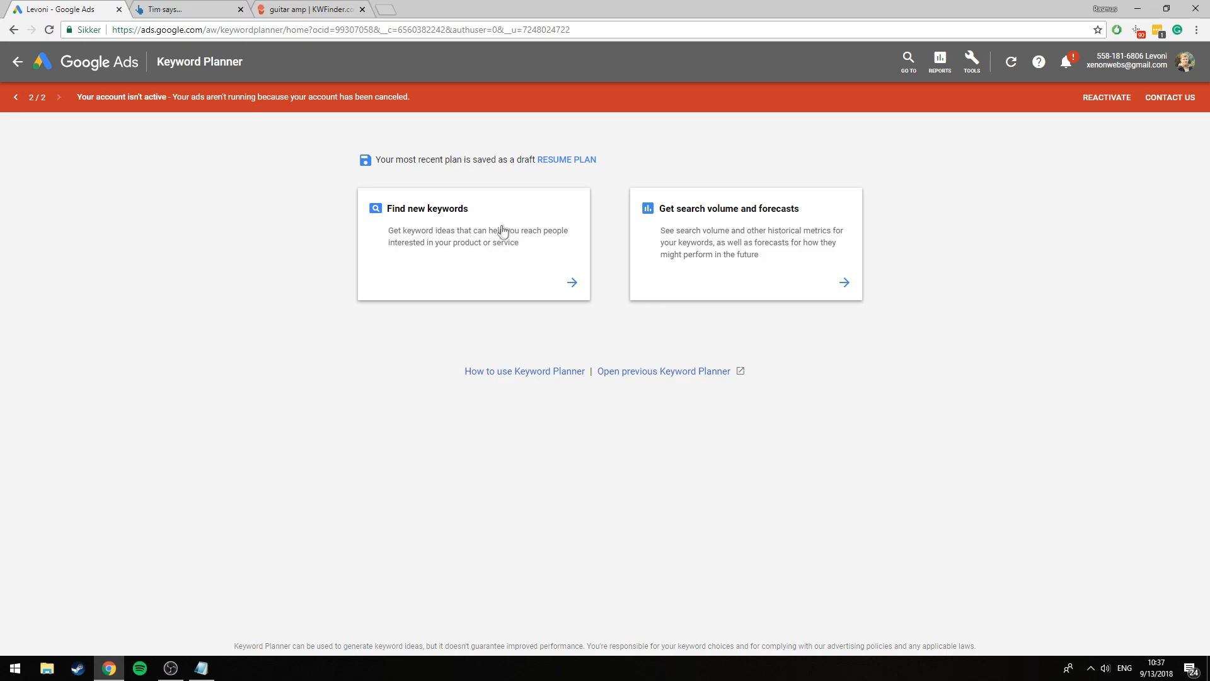
{"action": "mouse_move", "coordinate": [436, 251]}
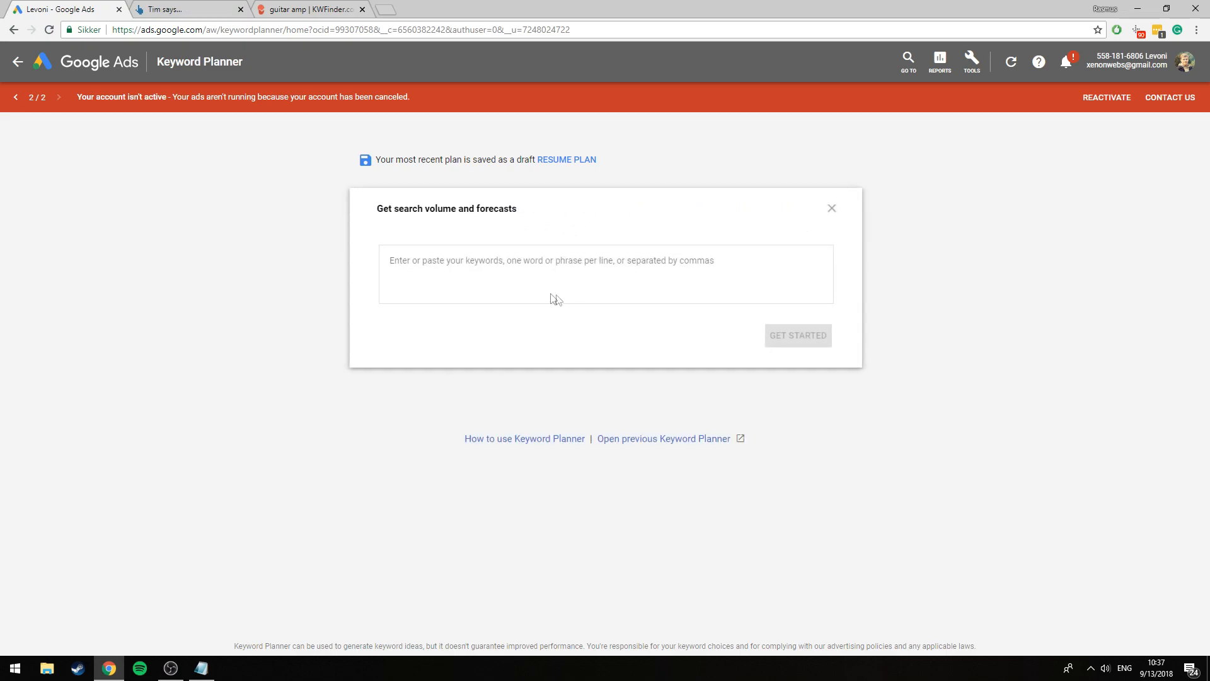
Step: Enter [guitar amp] as the forecast keyword, cross-checking it against the Ahrefs and KWFinder results
{"action": "left_click", "coordinate": [525, 269]}
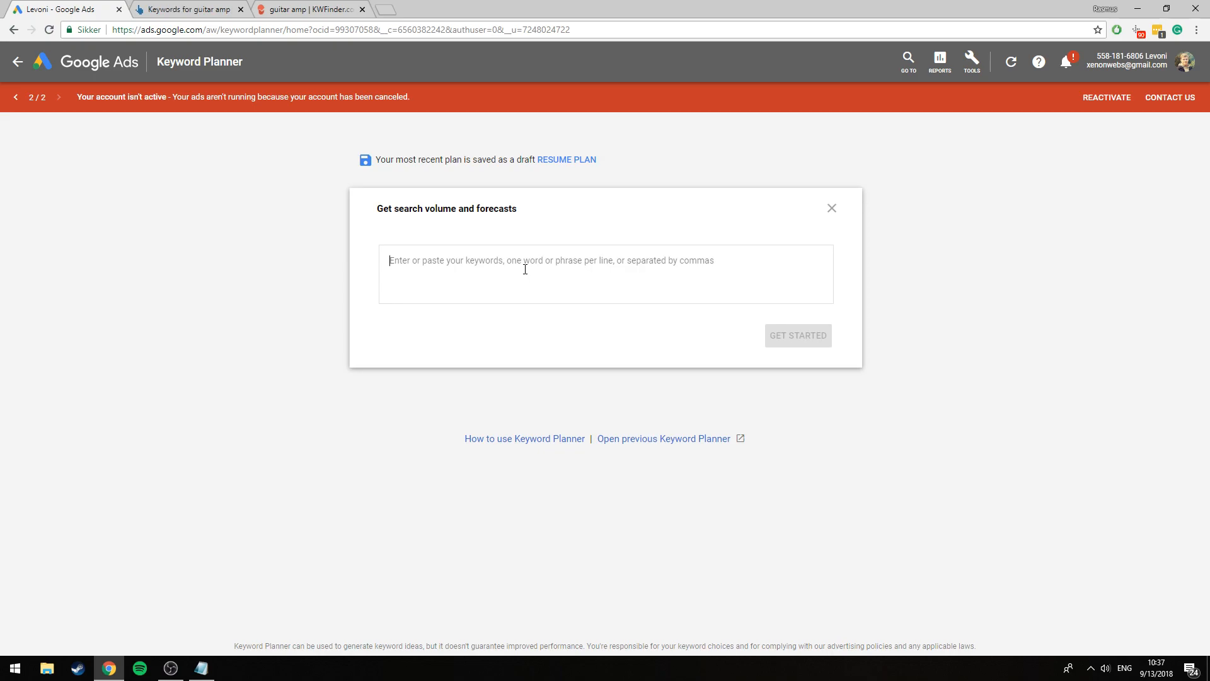
{"action": "type", "text": "guitar amp]"}
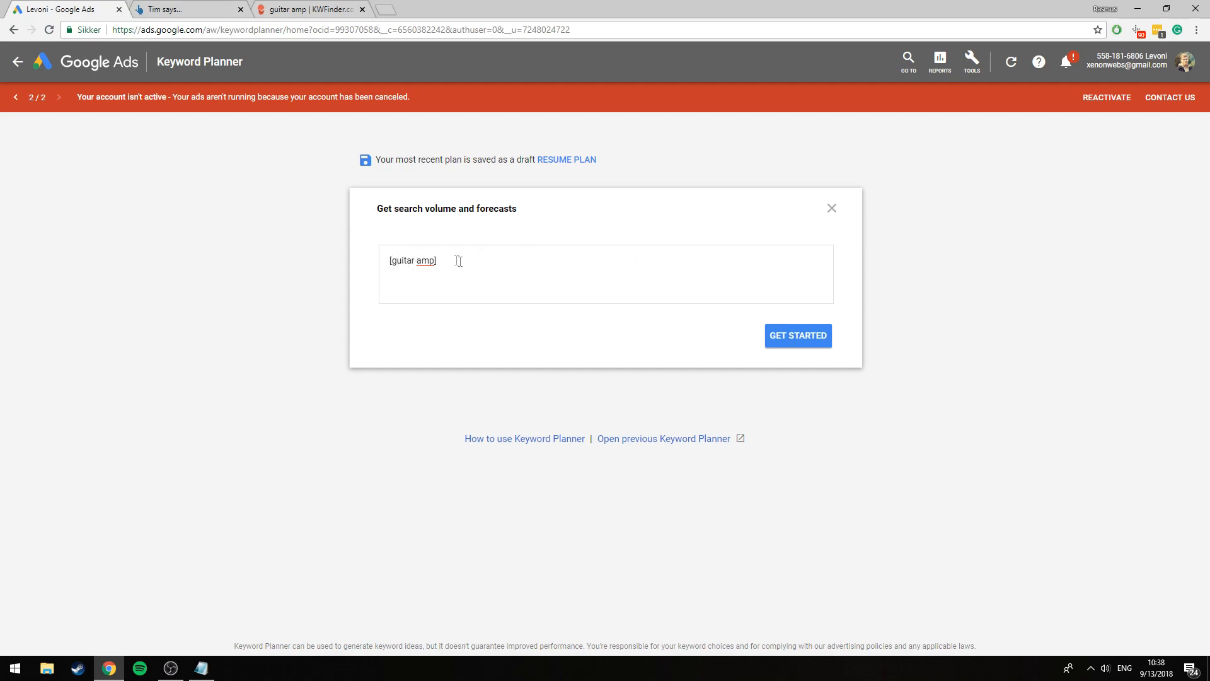
{"action": "mouse_move", "coordinate": [460, 257]}
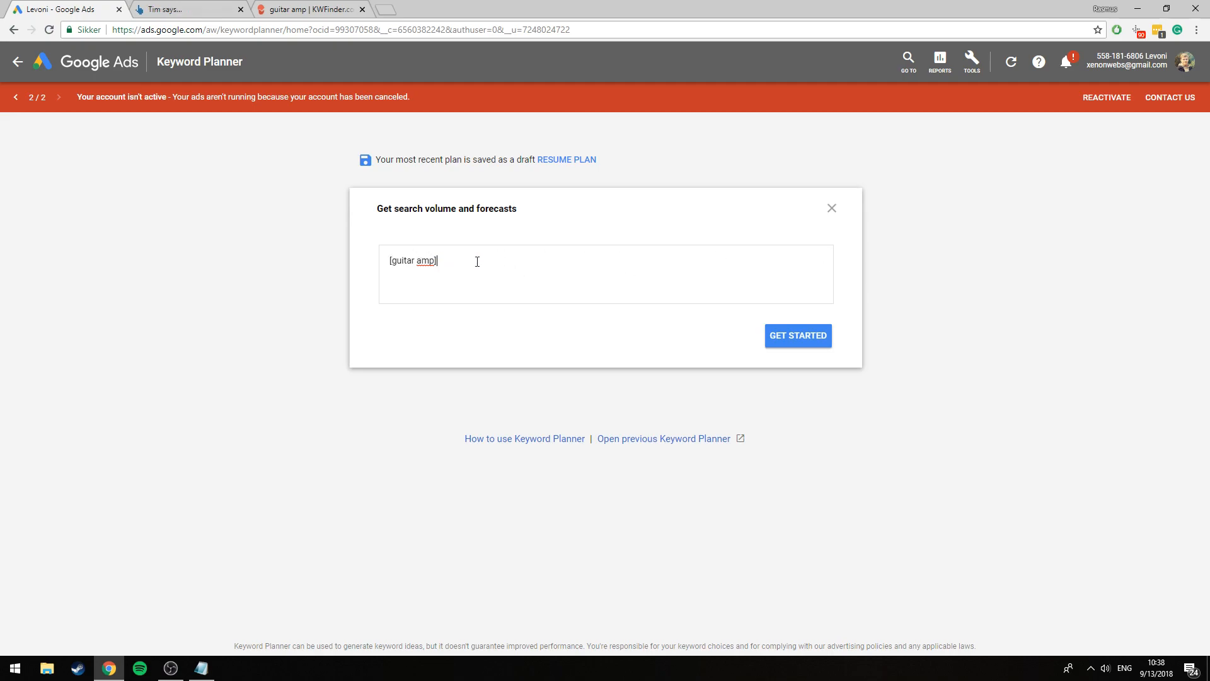
{"action": "left_click", "coordinate": [185, 8]}
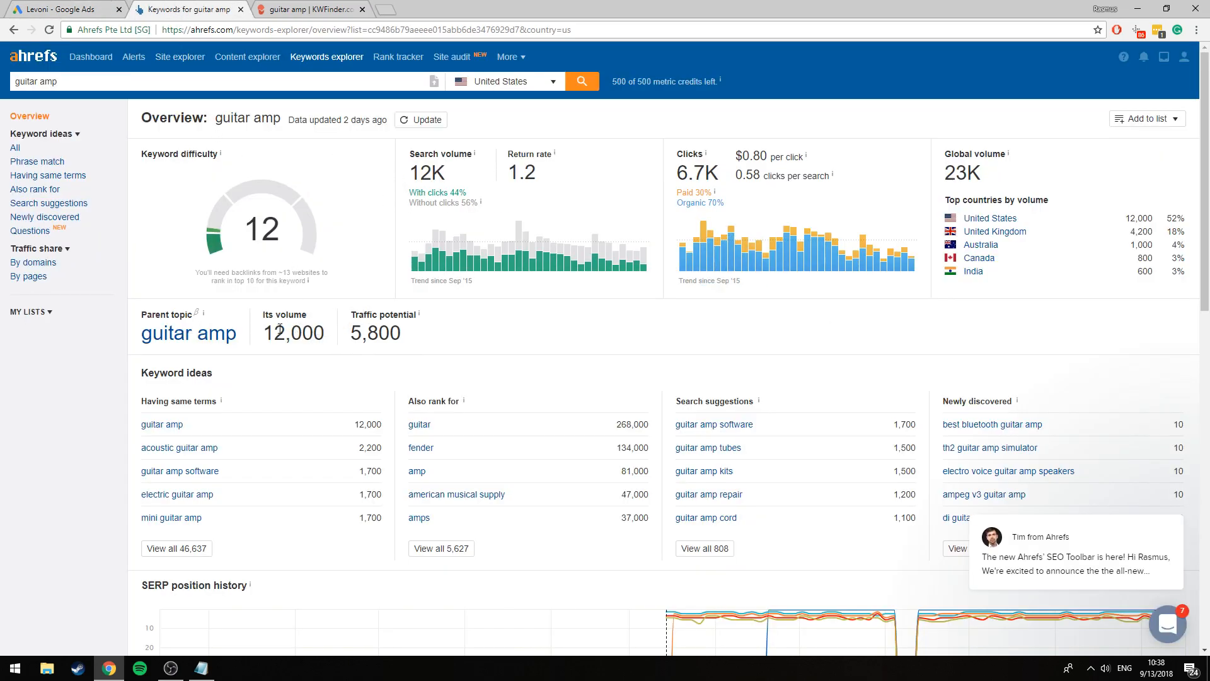
{"action": "mouse_move", "coordinate": [330, 333]}
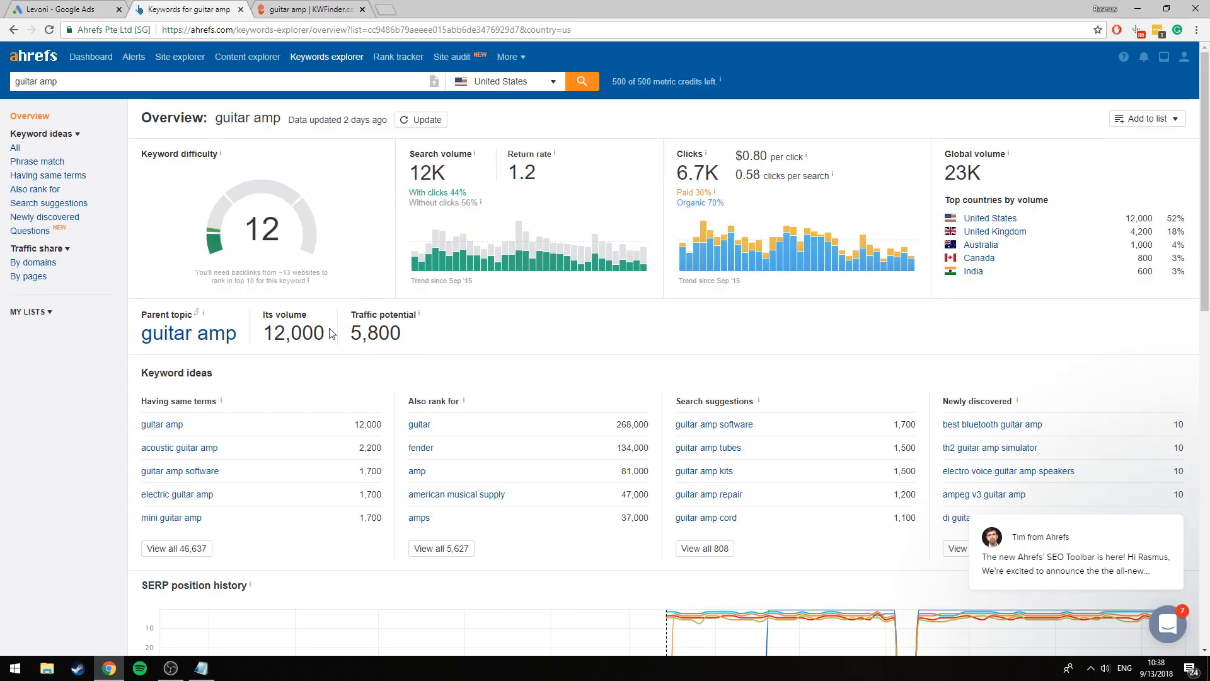
{"action": "left_click", "coordinate": [309, 9]}
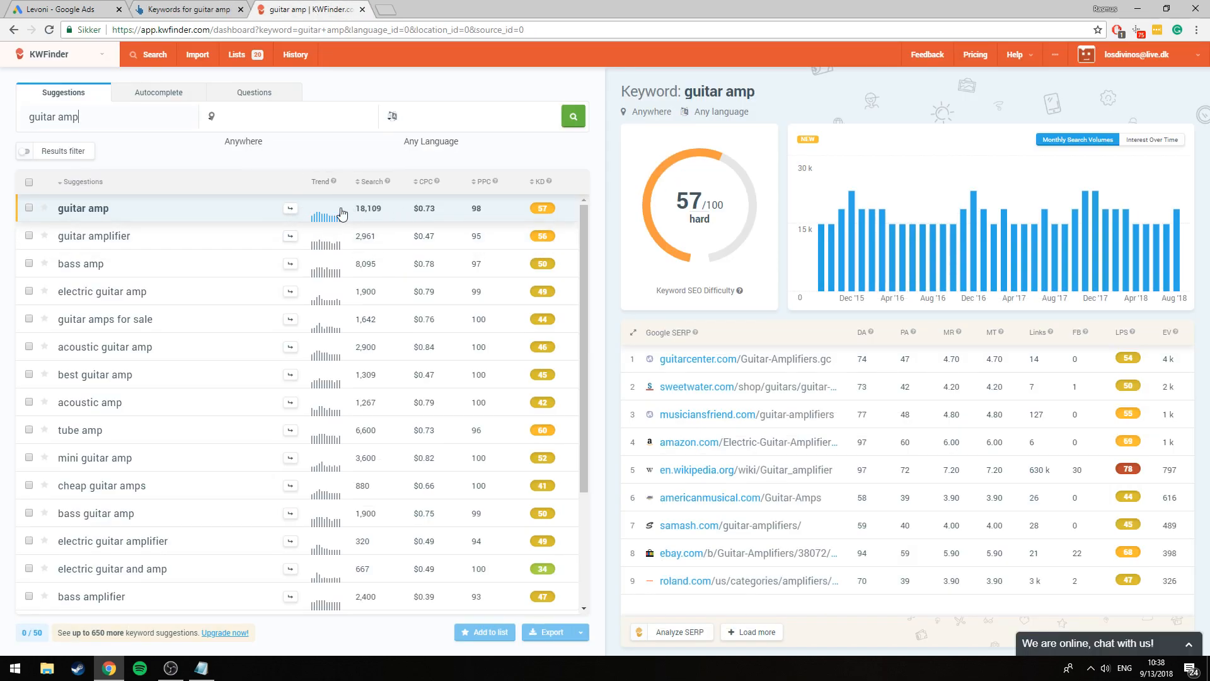
{"action": "left_click", "coordinate": [66, 9]}
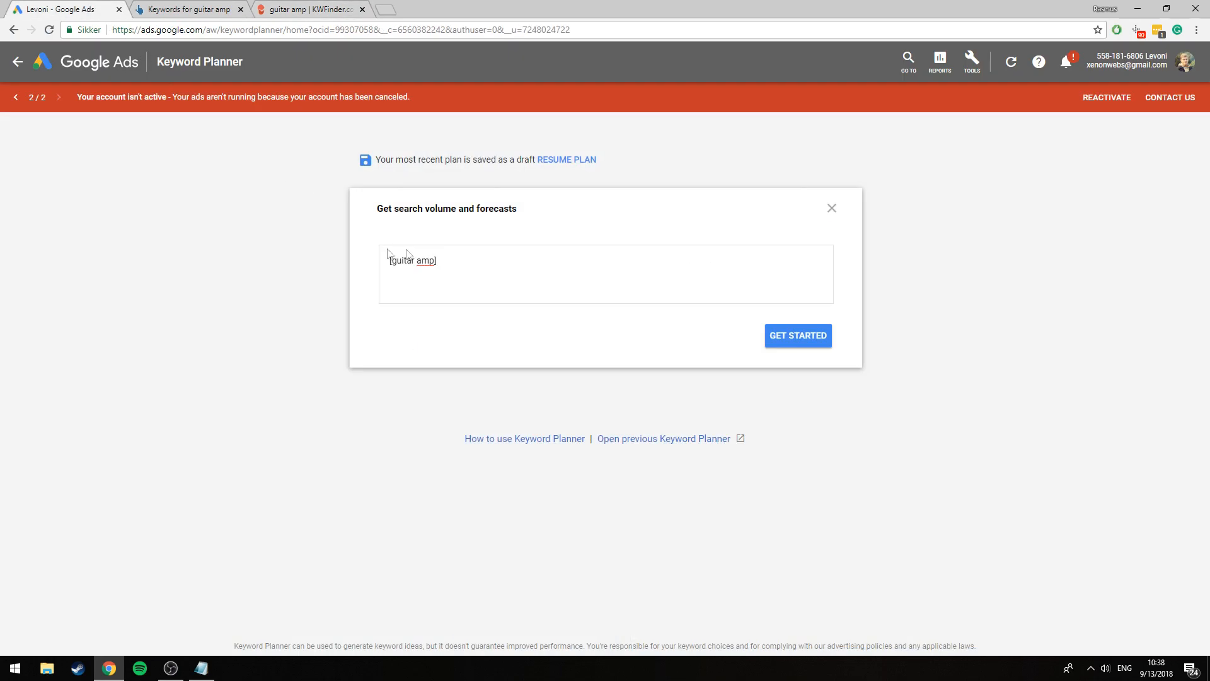
{"action": "left_click", "coordinate": [797, 335]}
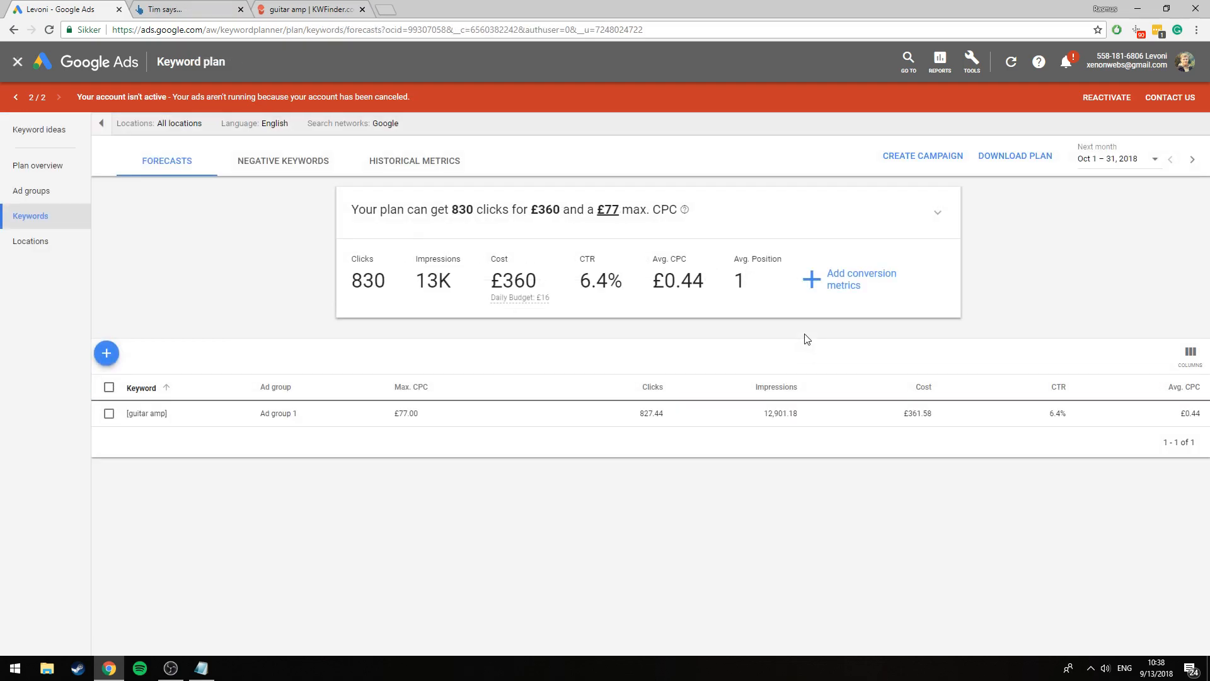
{"action": "mouse_move", "coordinate": [459, 309]}
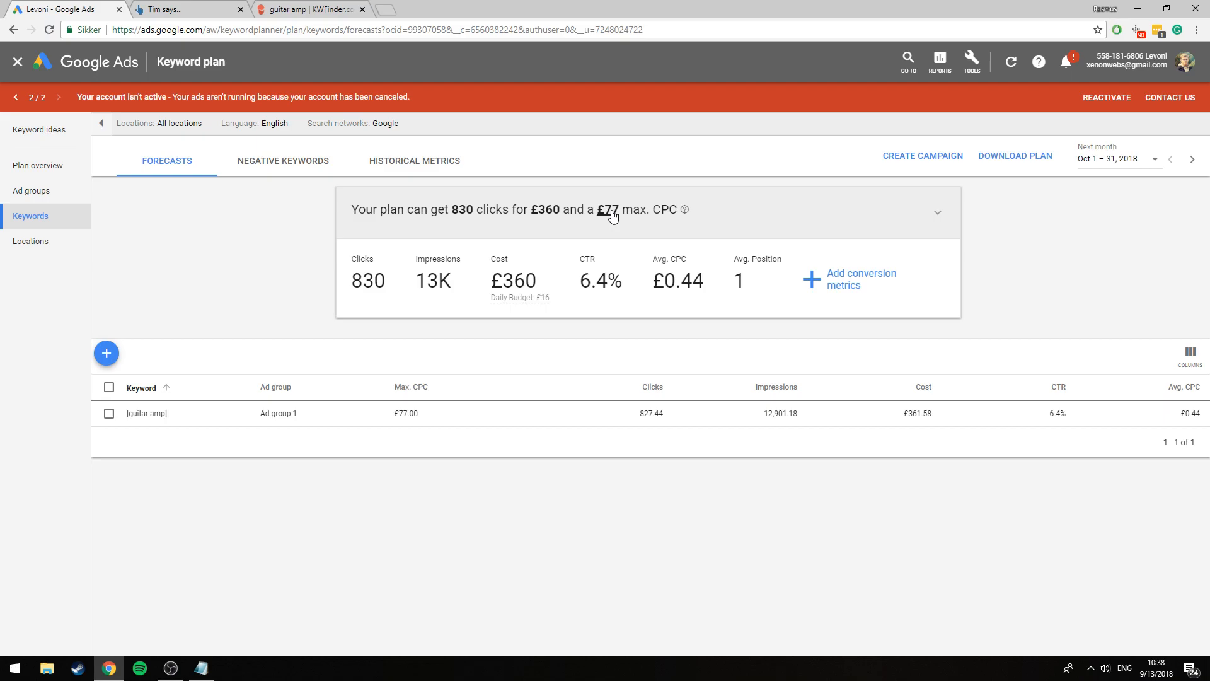
{"action": "left_click", "coordinate": [609, 209]}
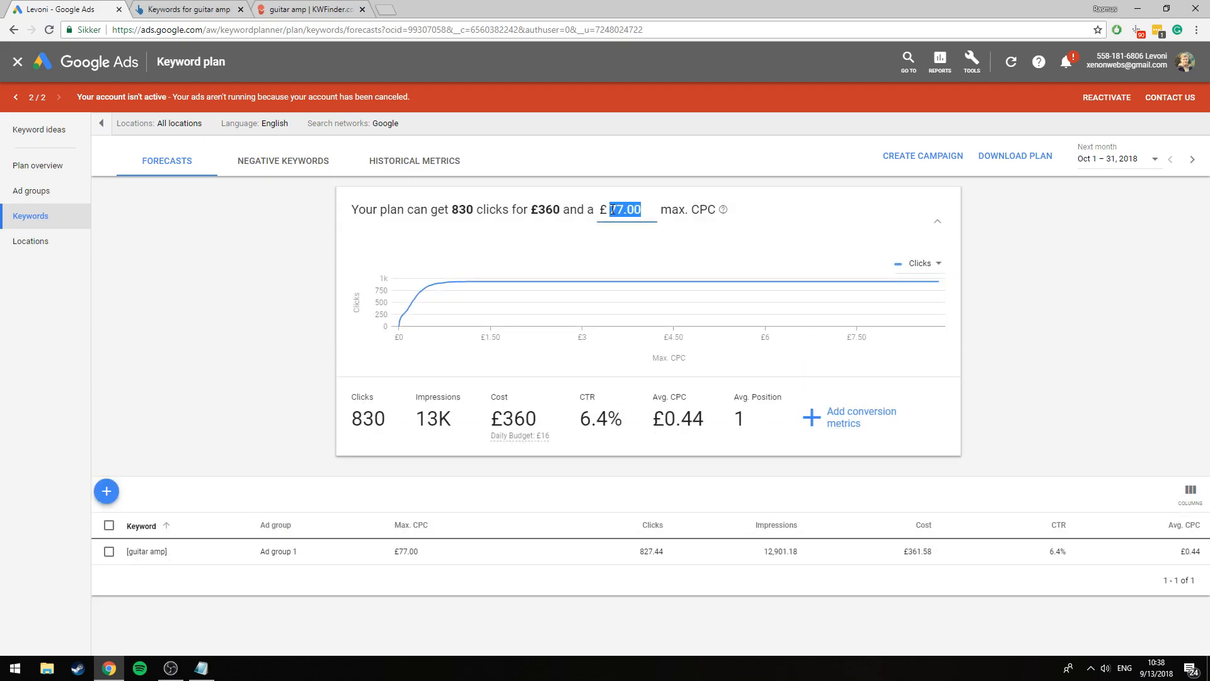
{"action": "type", "text": "0.00"}
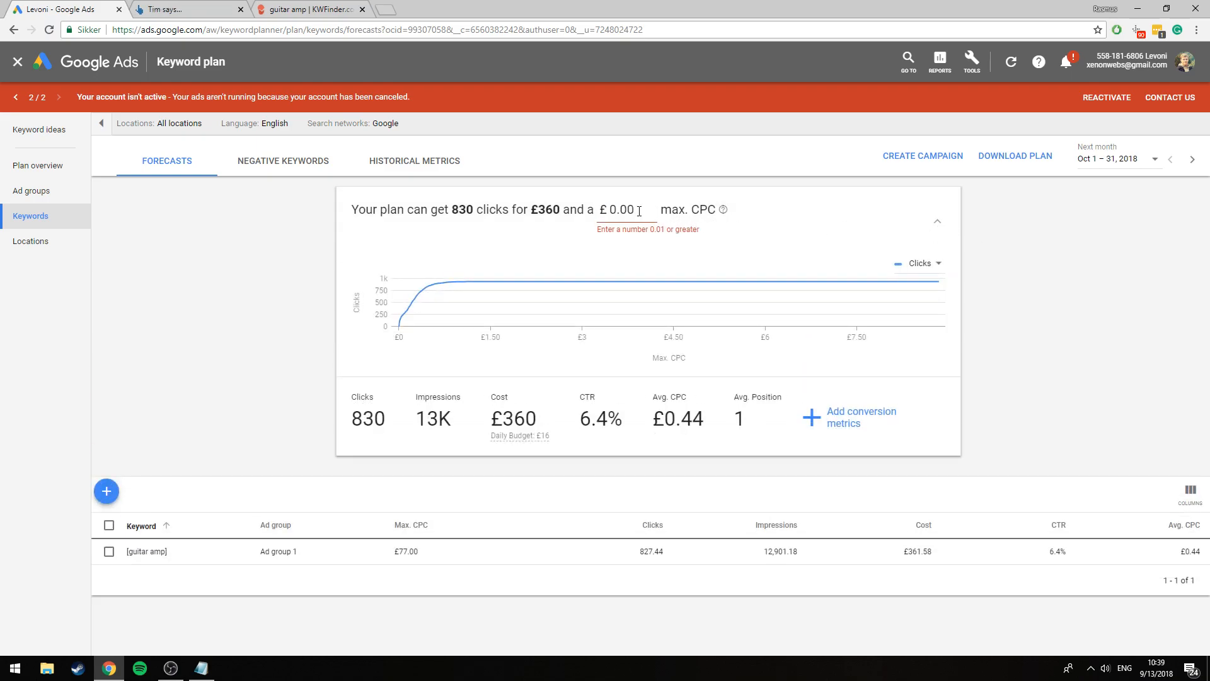
{"action": "type", "text": "999"}
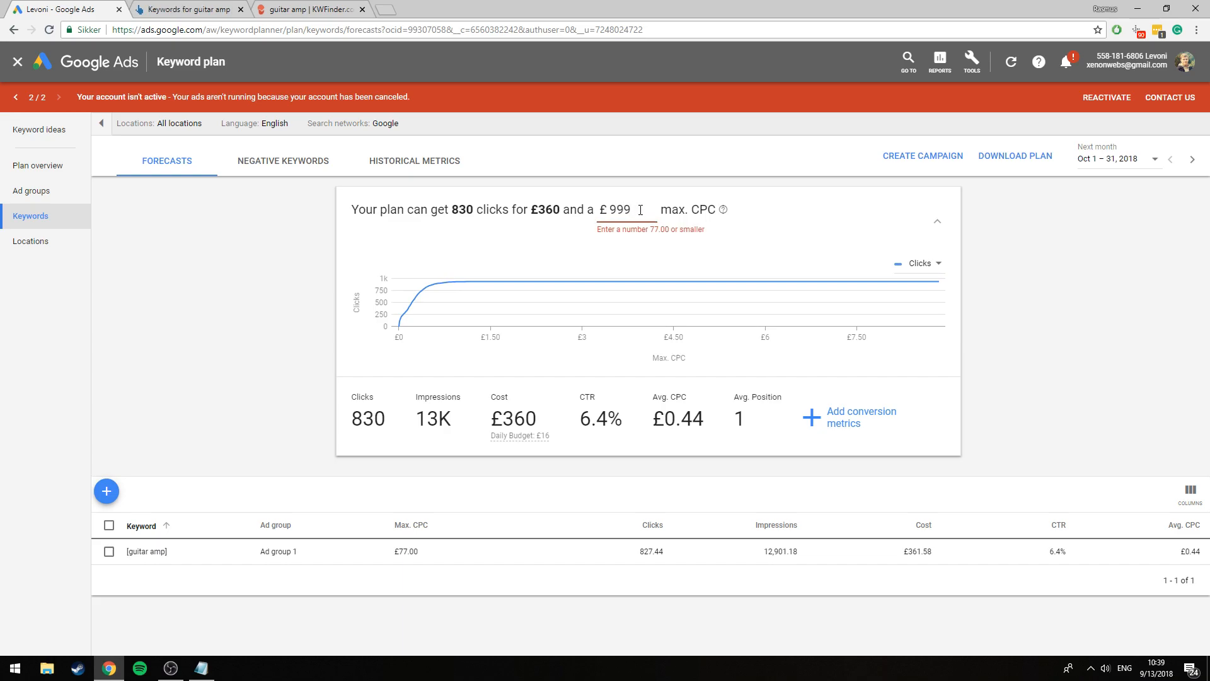
{"action": "double_click", "coordinate": [616, 209]}
{"action": "type", "text": "77"}
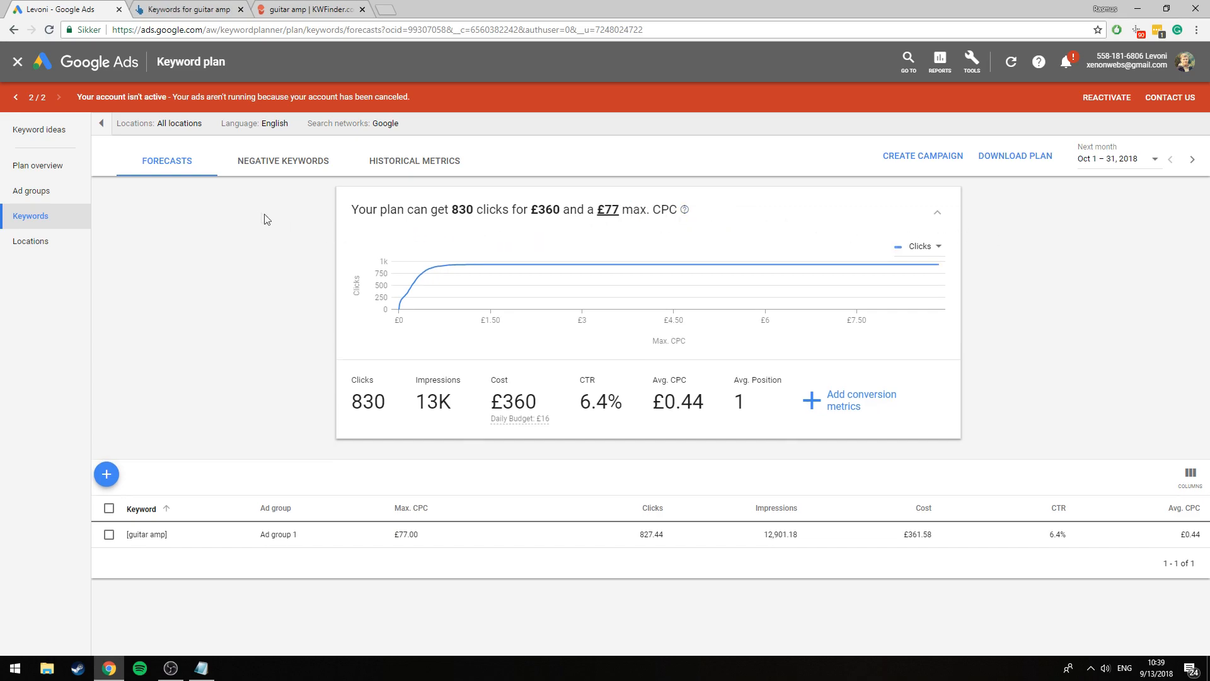
{"action": "left_click", "coordinate": [159, 124]}
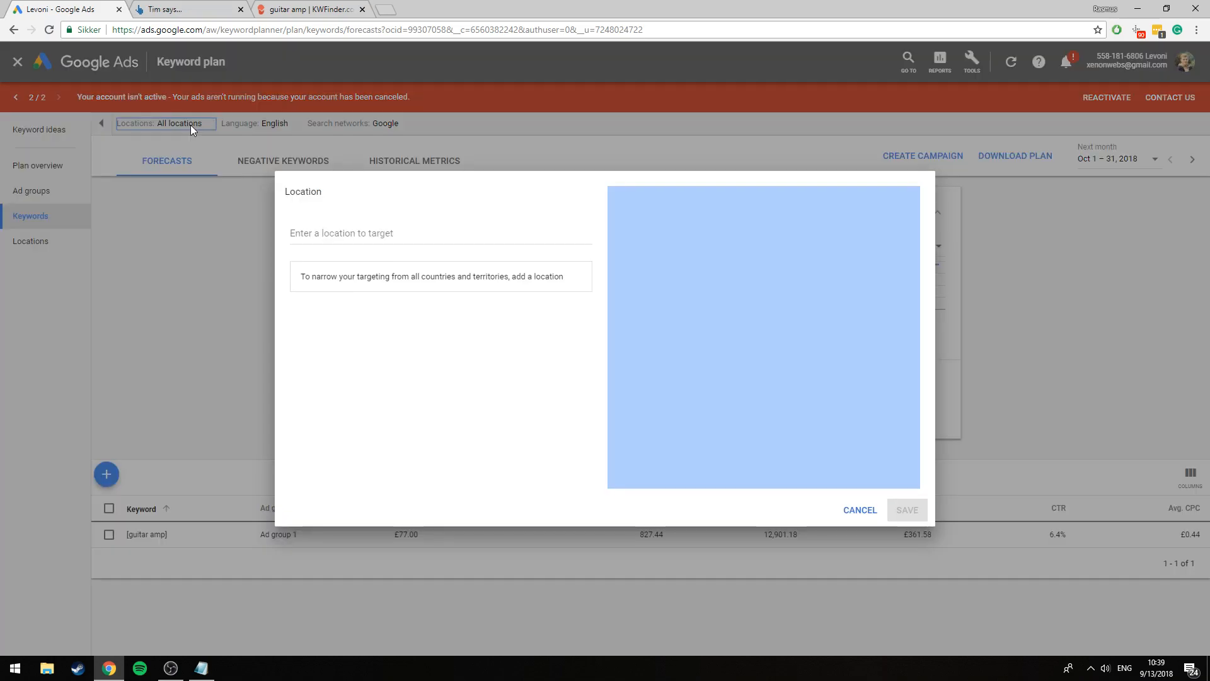
{"action": "mouse_move", "coordinate": [296, 165]}
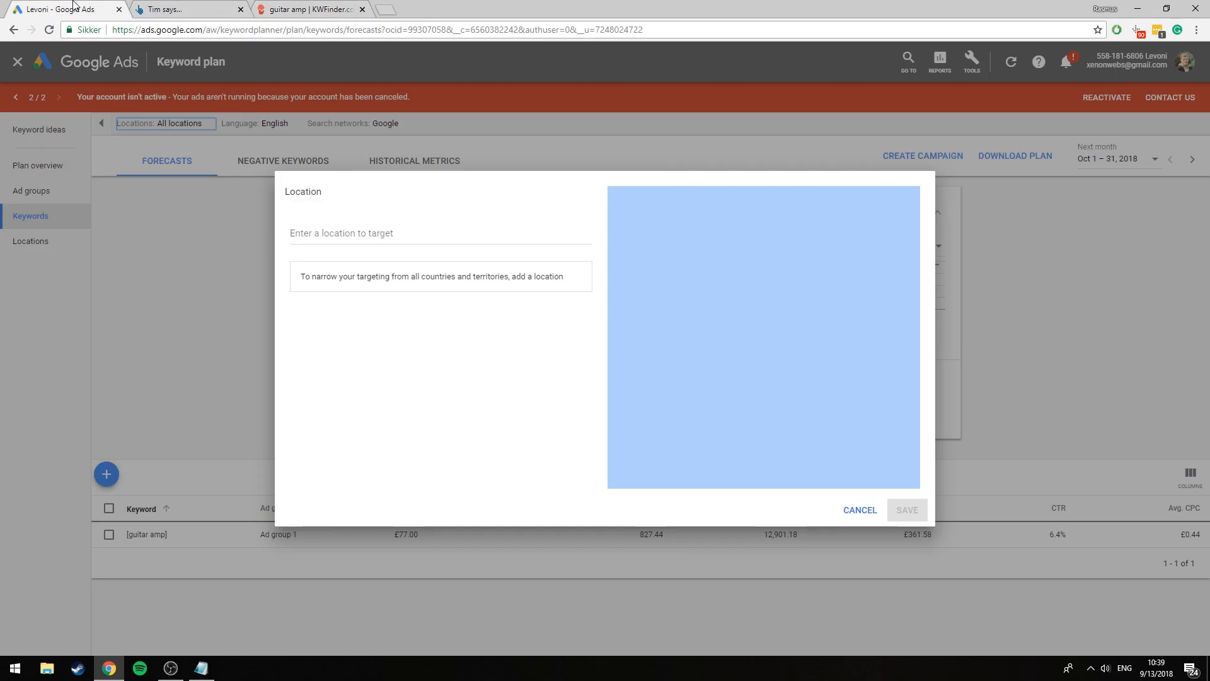
{"action": "mouse_move", "coordinate": [639, 384]}
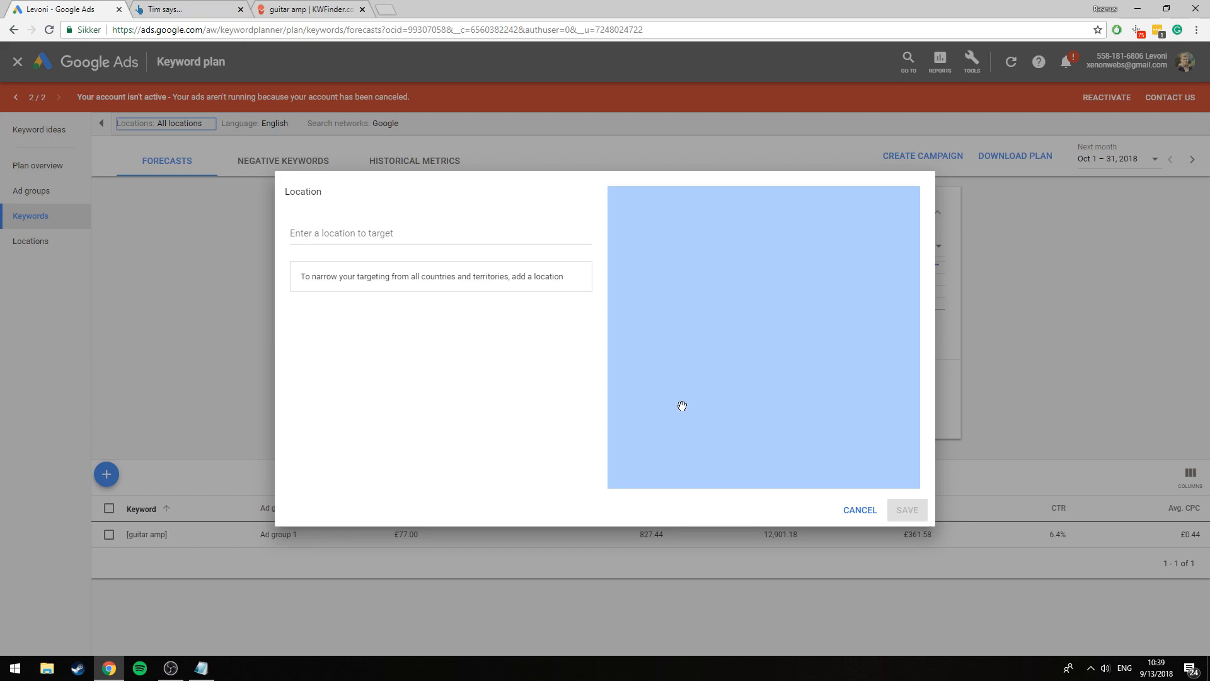
{"action": "mouse_move", "coordinate": [625, 394]}
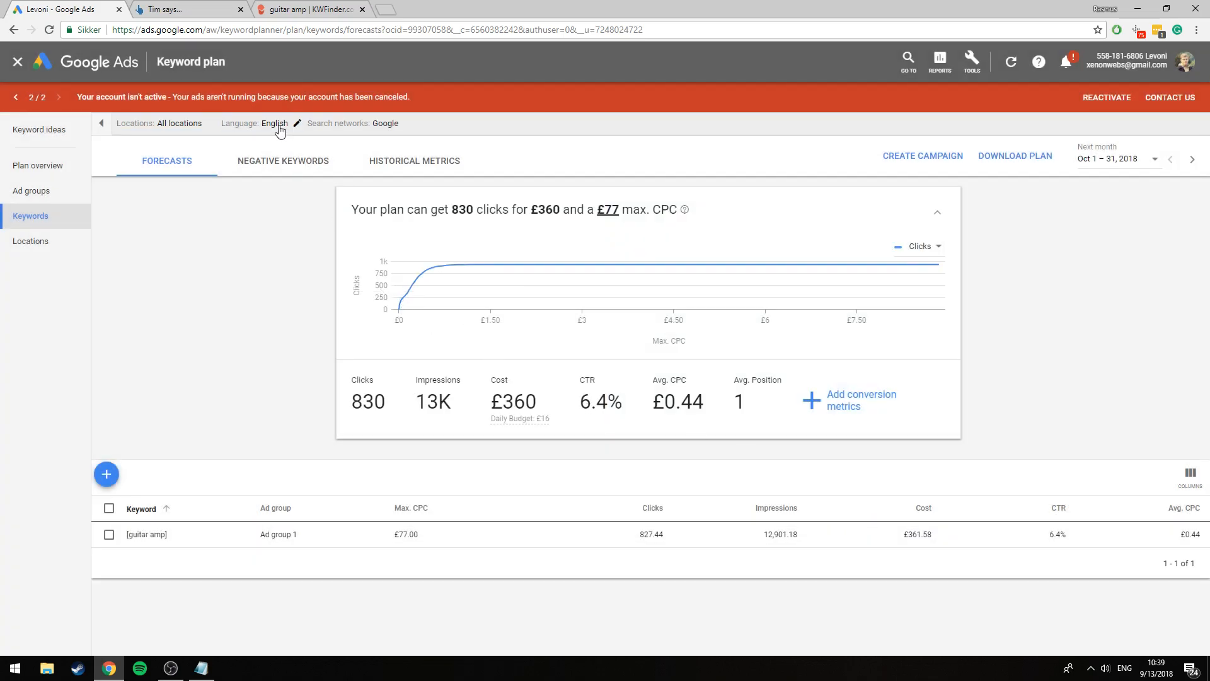
Step: Open the forecast date range picker showing Oct 1 – 31, 2018
{"action": "left_click", "coordinate": [275, 123]}
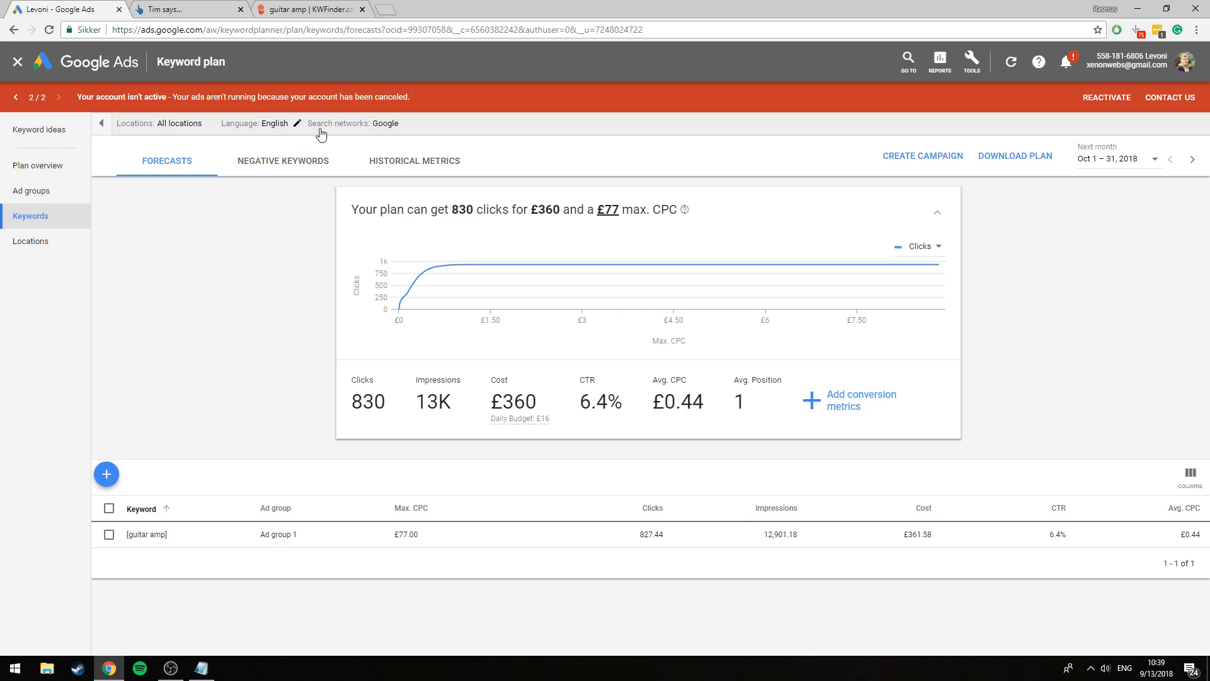
{"action": "mouse_move", "coordinate": [986, 187]}
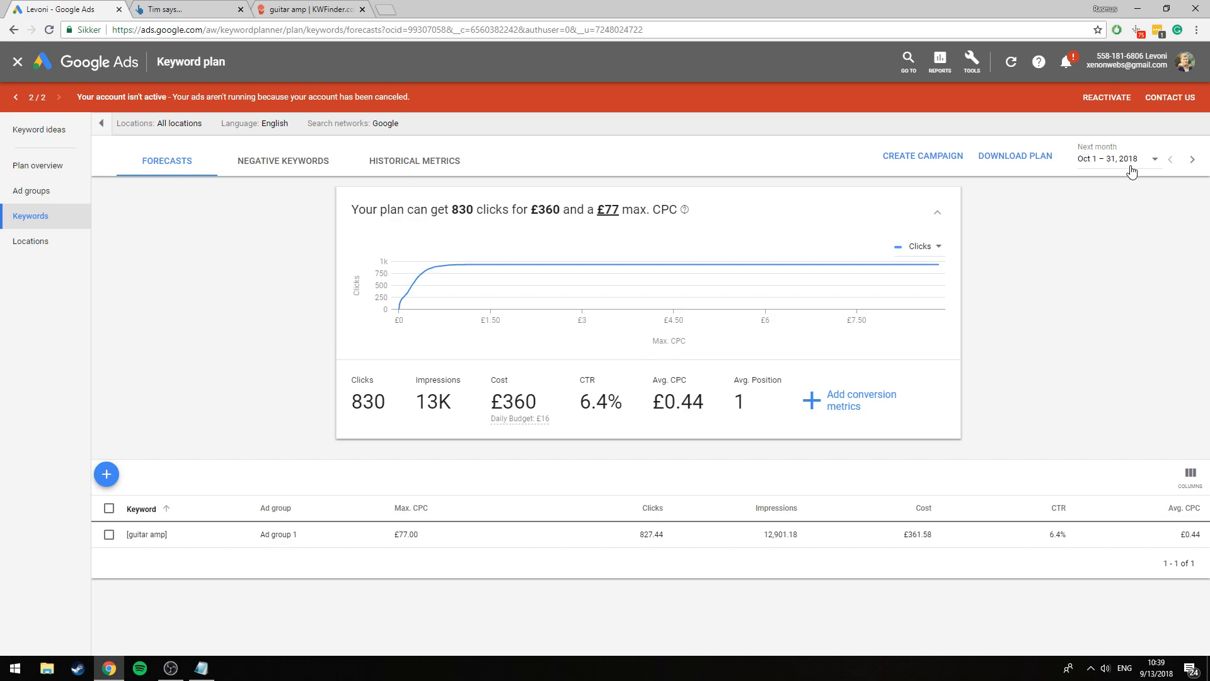
{"action": "mouse_move", "coordinate": [1150, 166]}
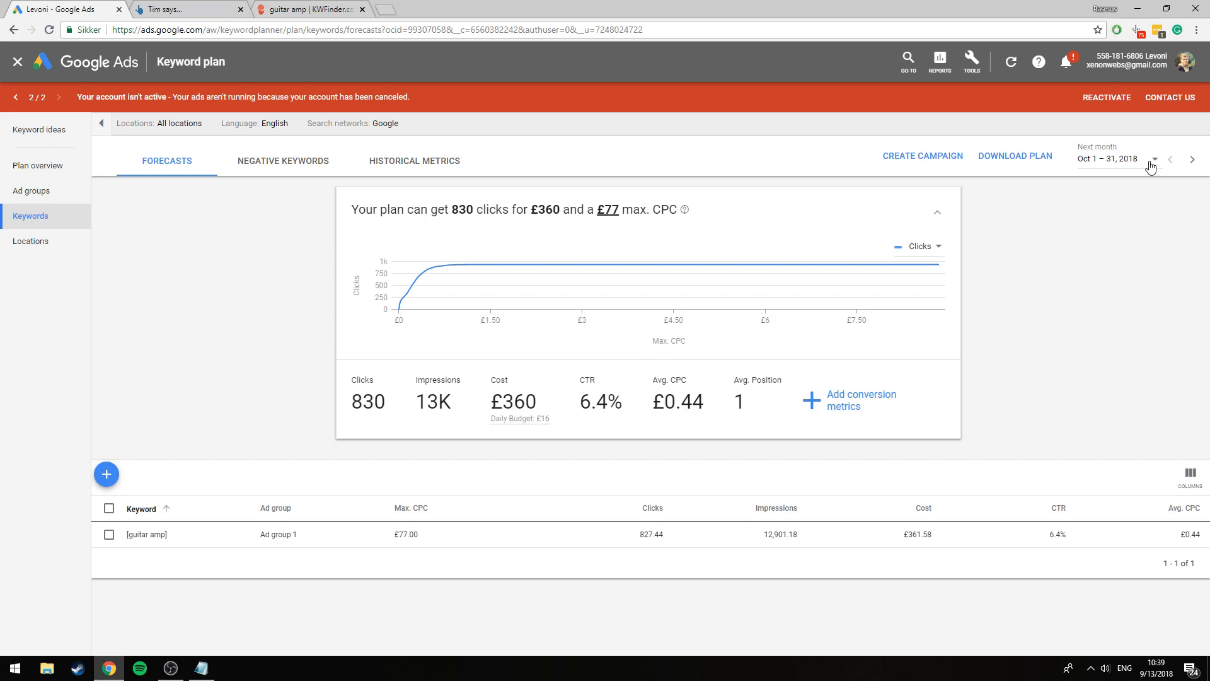
{"action": "left_click", "coordinate": [186, 8]}
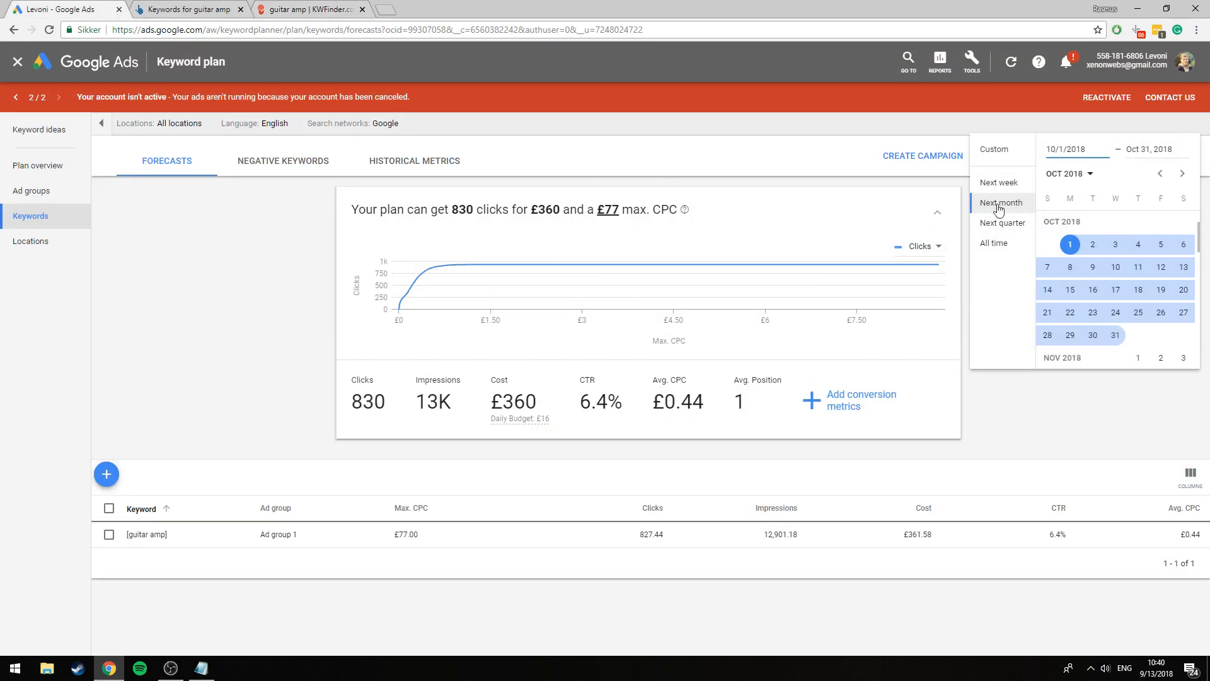
Step: Select Next month so the forecast stays on October 1–31, 2018
{"action": "left_click", "coordinate": [1001, 202]}
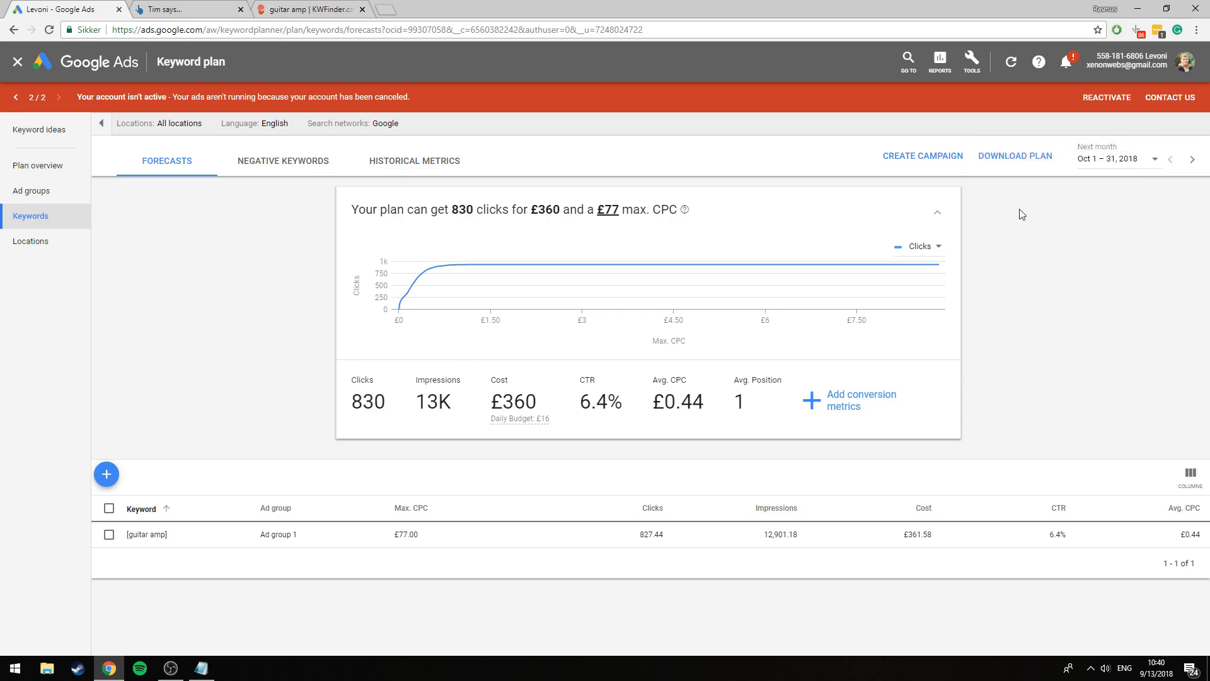
{"action": "mouse_move", "coordinate": [981, 263]}
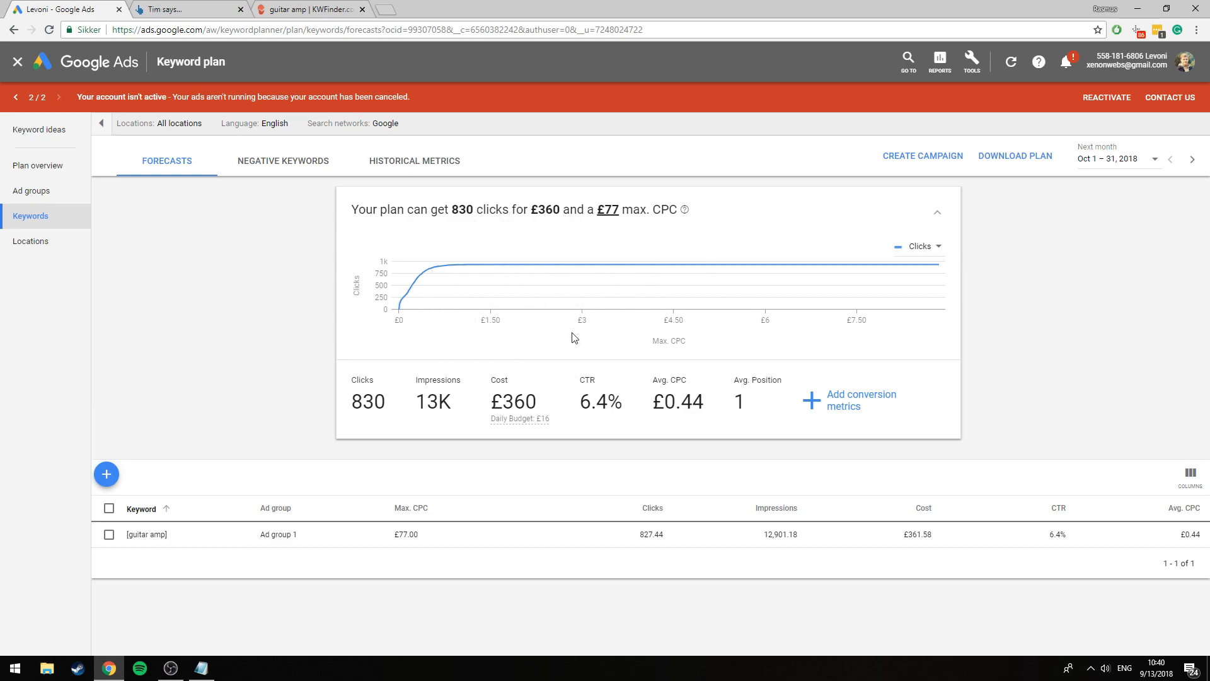
{"action": "mouse_move", "coordinate": [628, 227]}
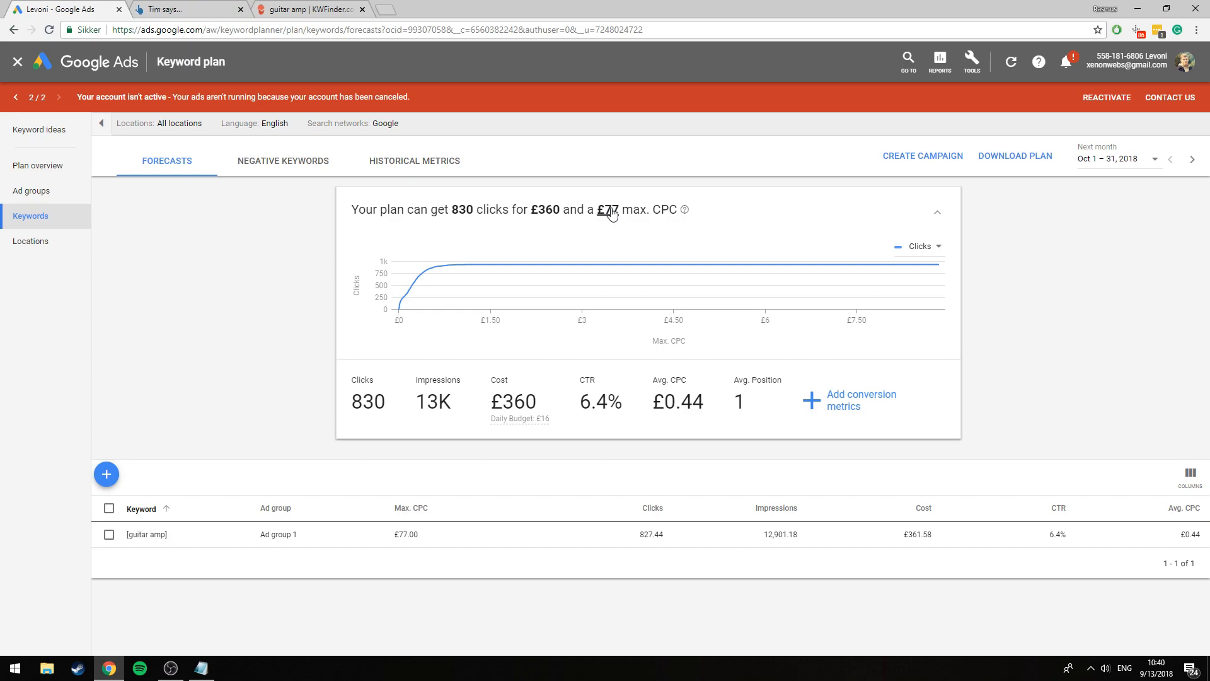
{"action": "mouse_move", "coordinate": [441, 428]}
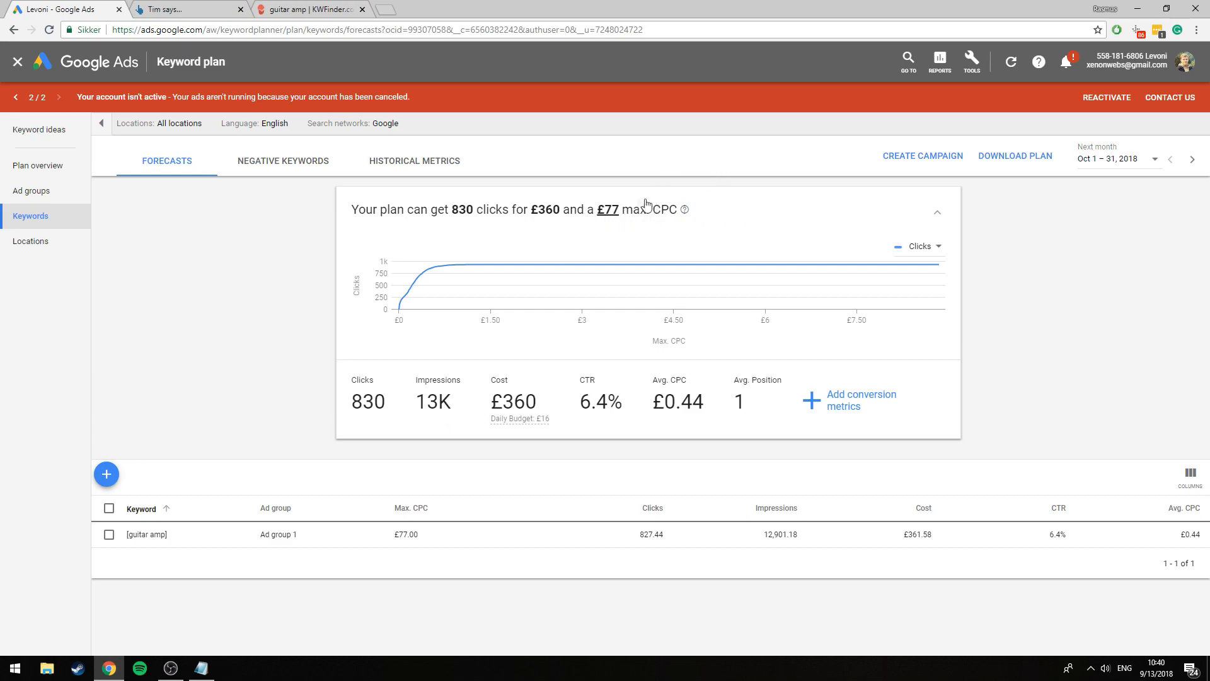
{"action": "mouse_move", "coordinate": [216, 534]}
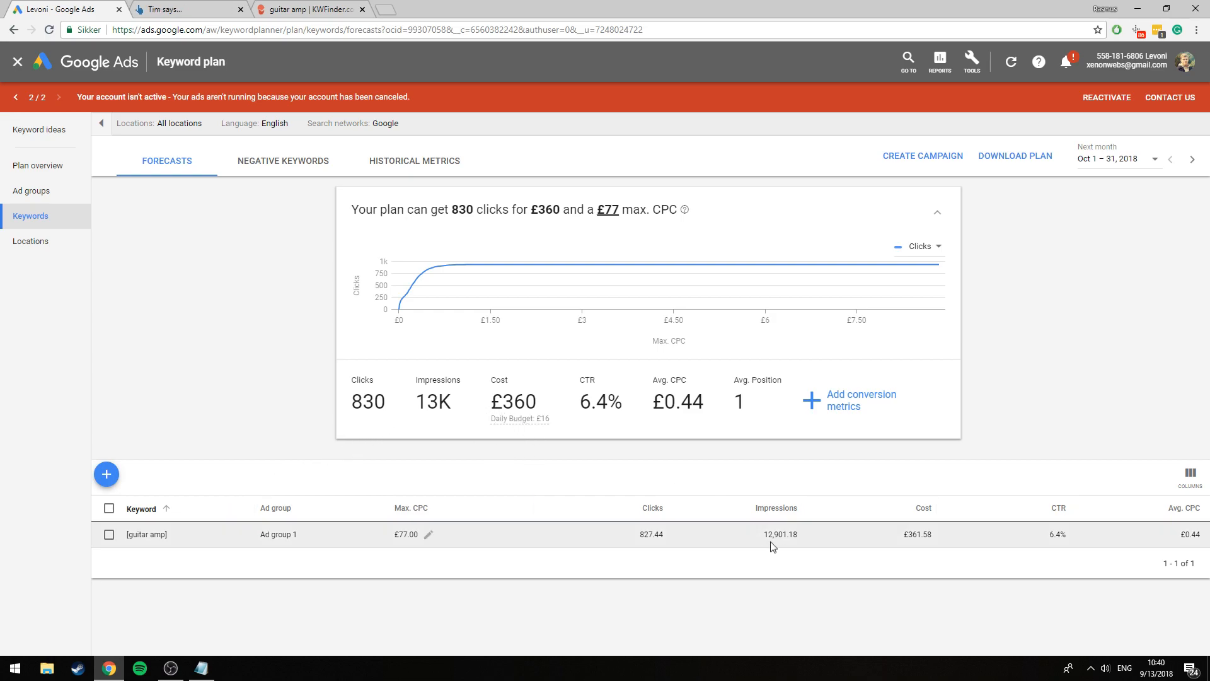
{"action": "double_click", "coordinate": [779, 534]}
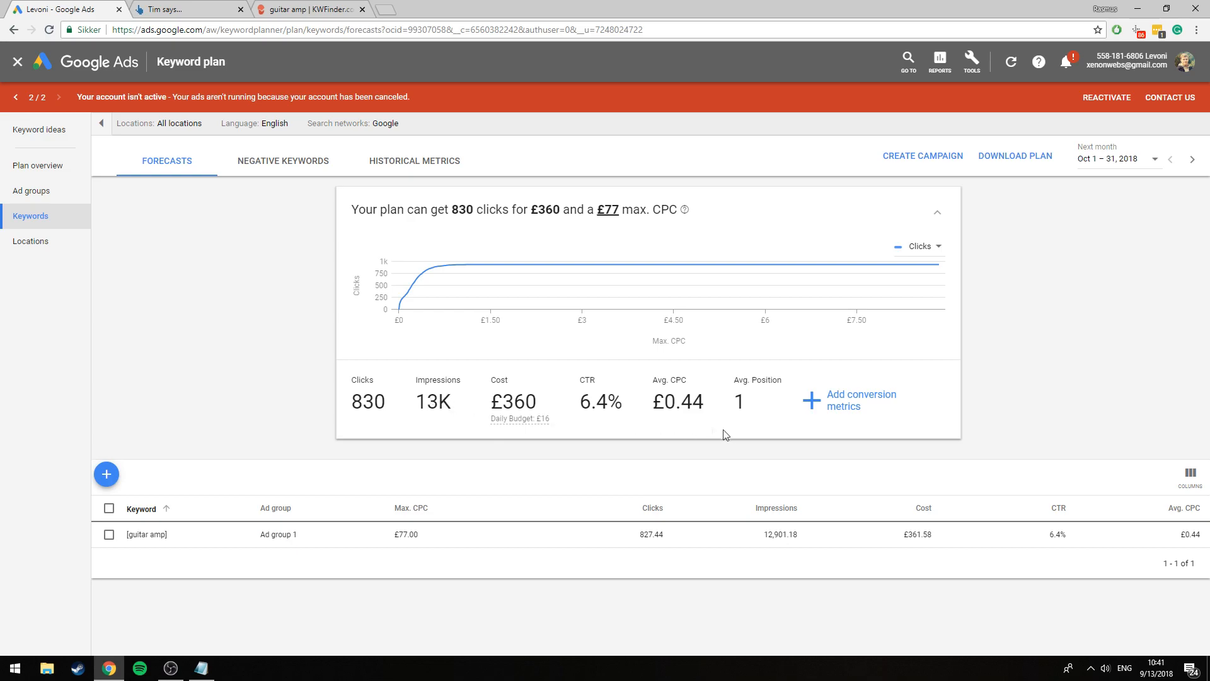
{"action": "double_click", "coordinate": [780, 534]}
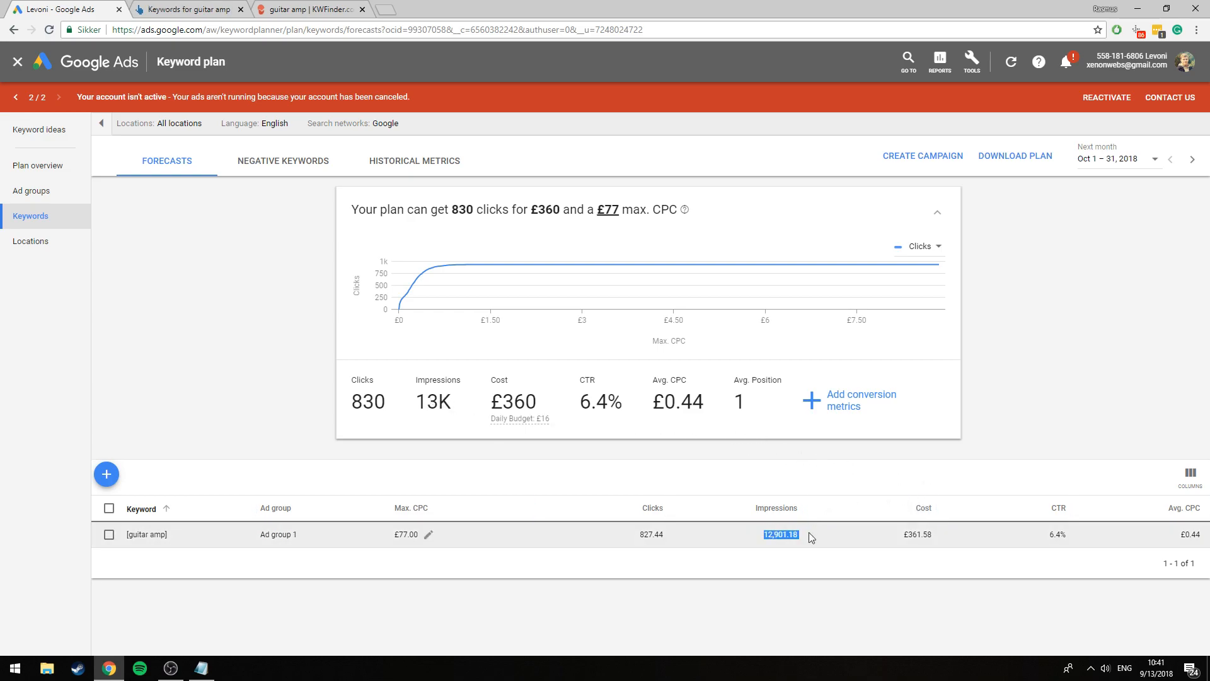
{"action": "left_click", "coordinate": [186, 8]}
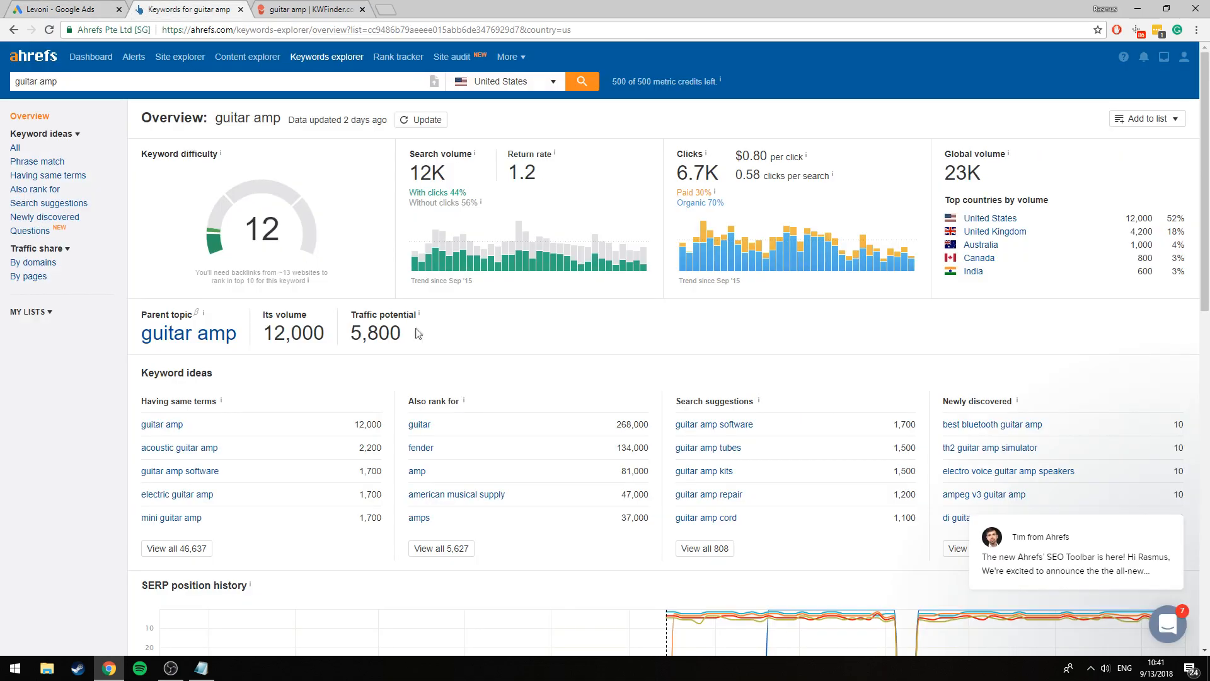
{"action": "left_click", "coordinate": [66, 9]}
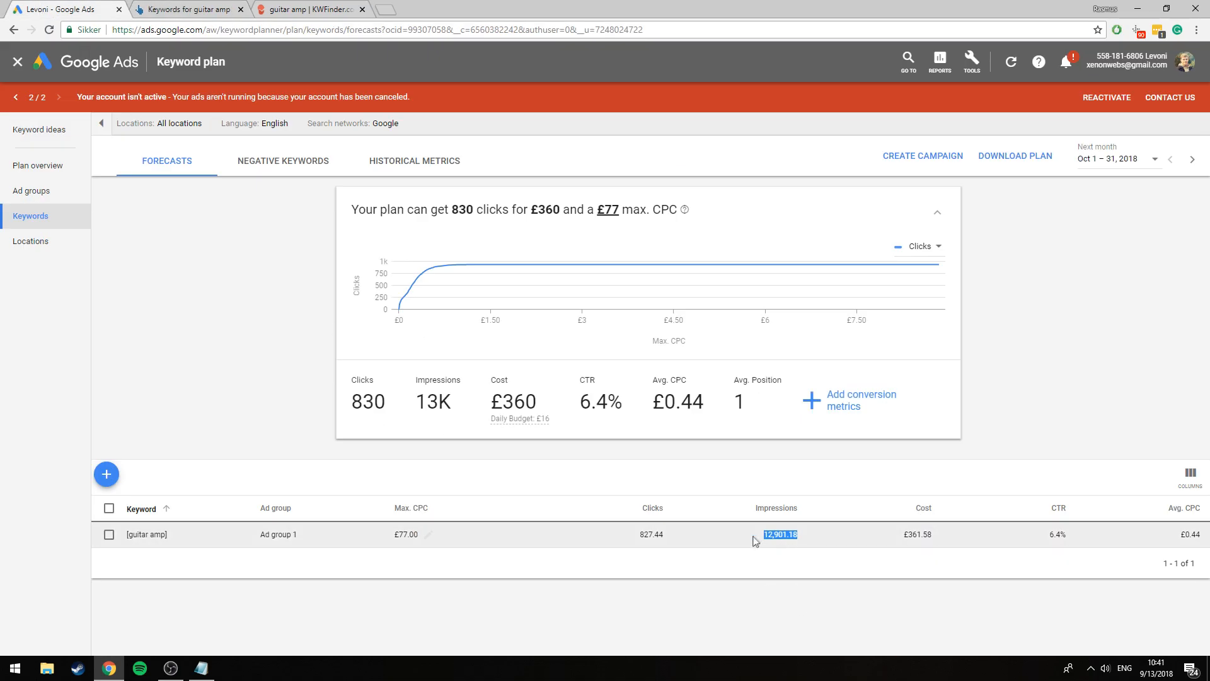
{"action": "mouse_move", "coordinate": [772, 482]}
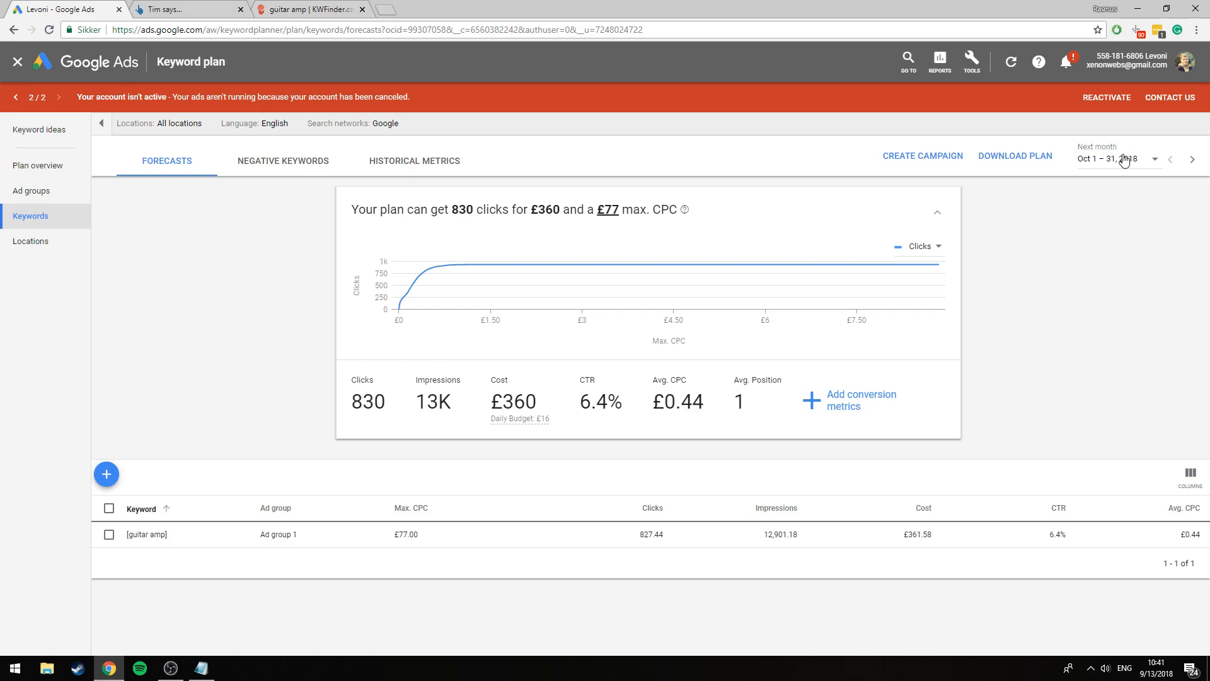
{"action": "mouse_move", "coordinate": [846, 342]}
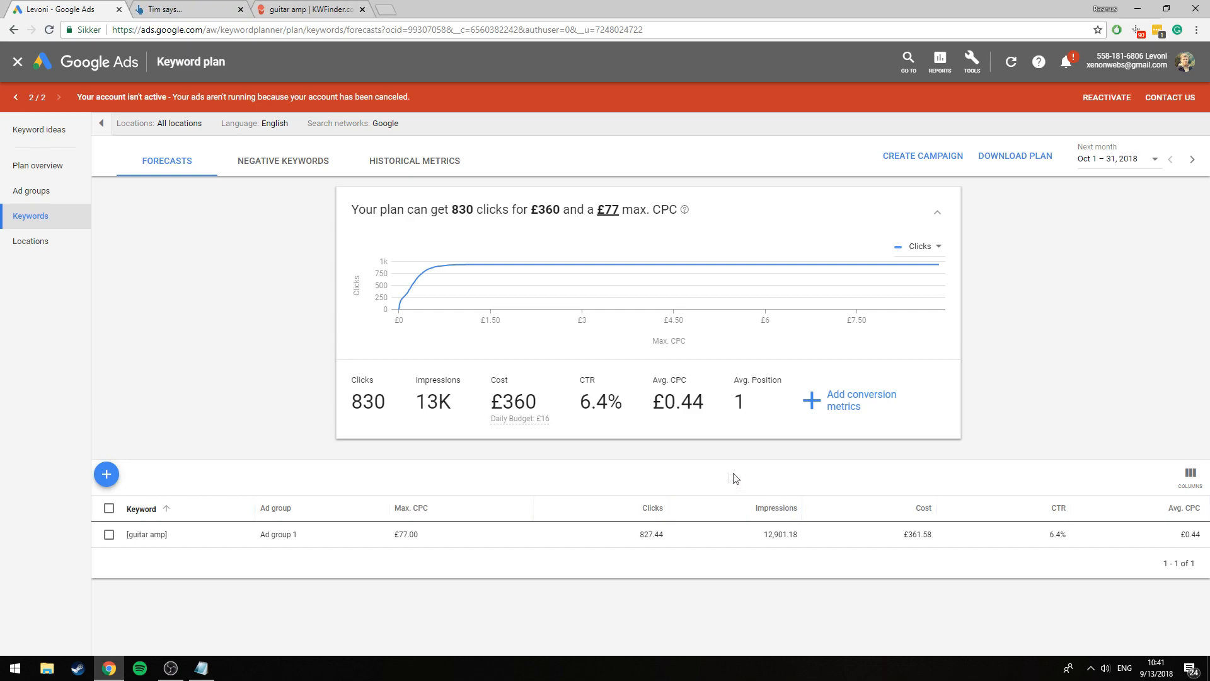
{"action": "mouse_move", "coordinate": [718, 477]}
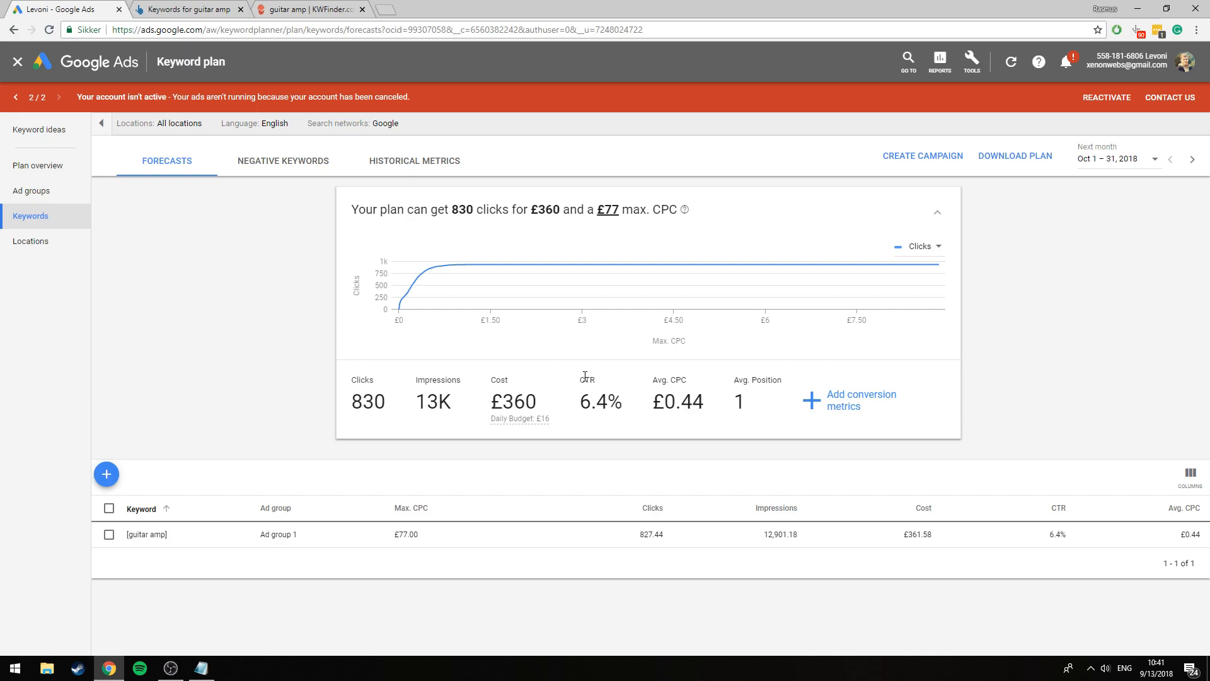
{"action": "double_click", "coordinate": [368, 402]}
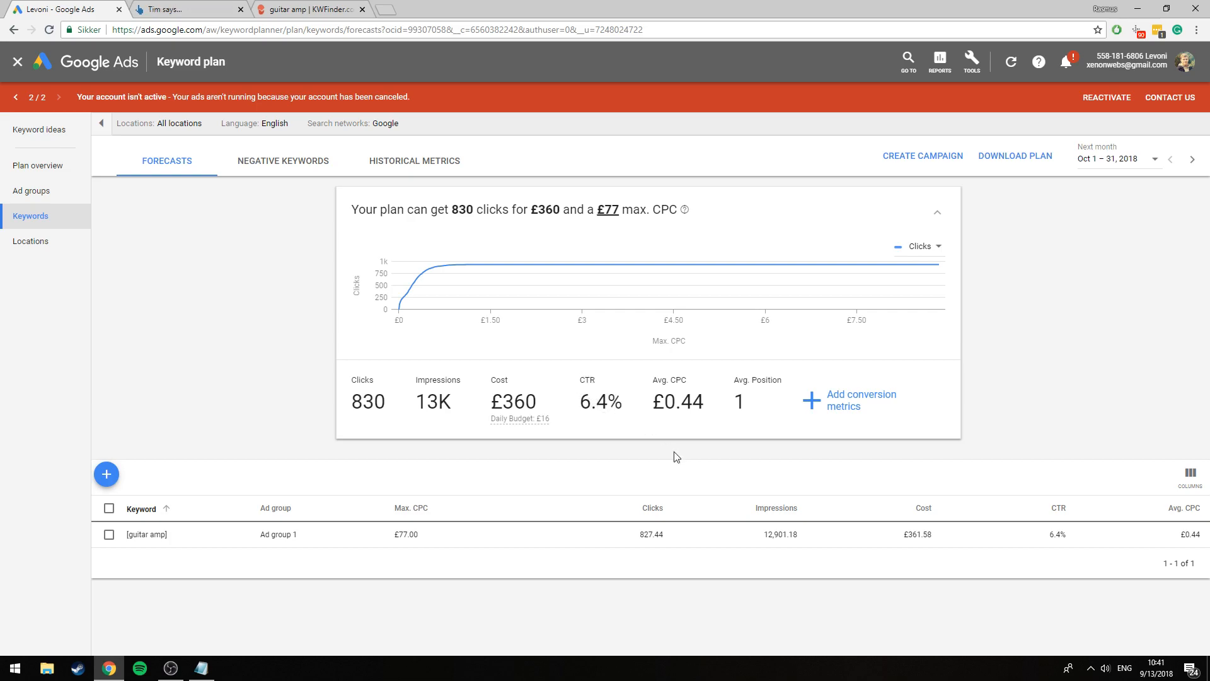
{"action": "mouse_move", "coordinate": [677, 534]}
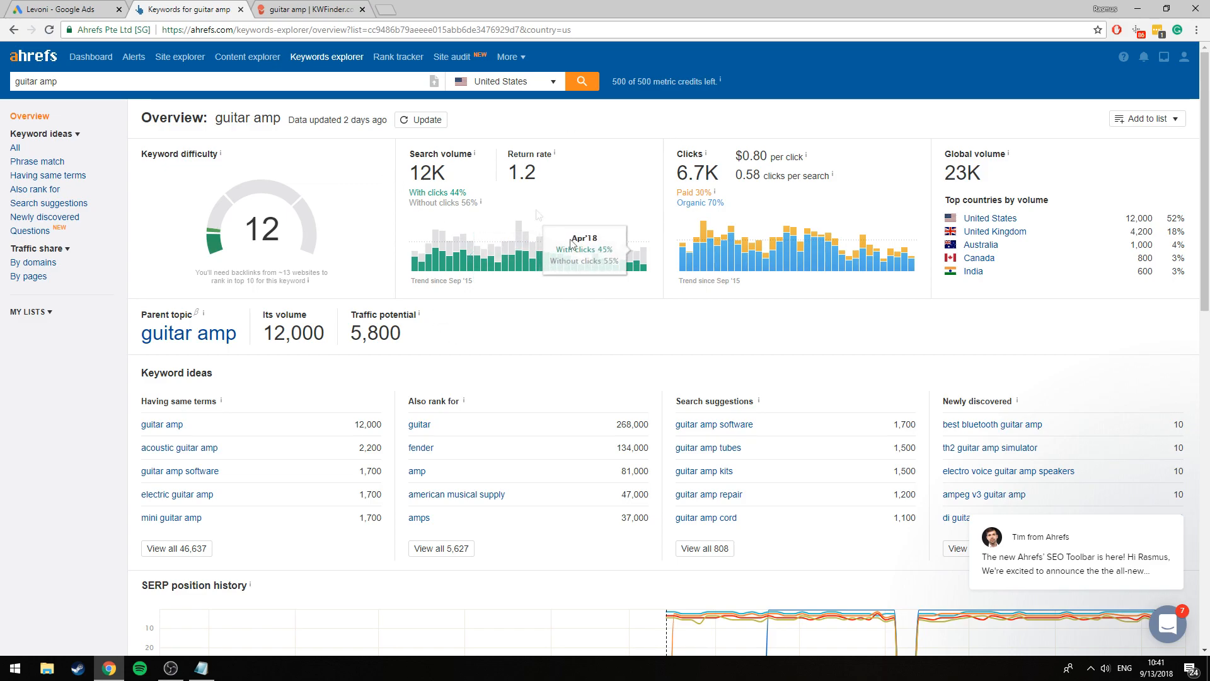
{"action": "left_click", "coordinate": [65, 8]}
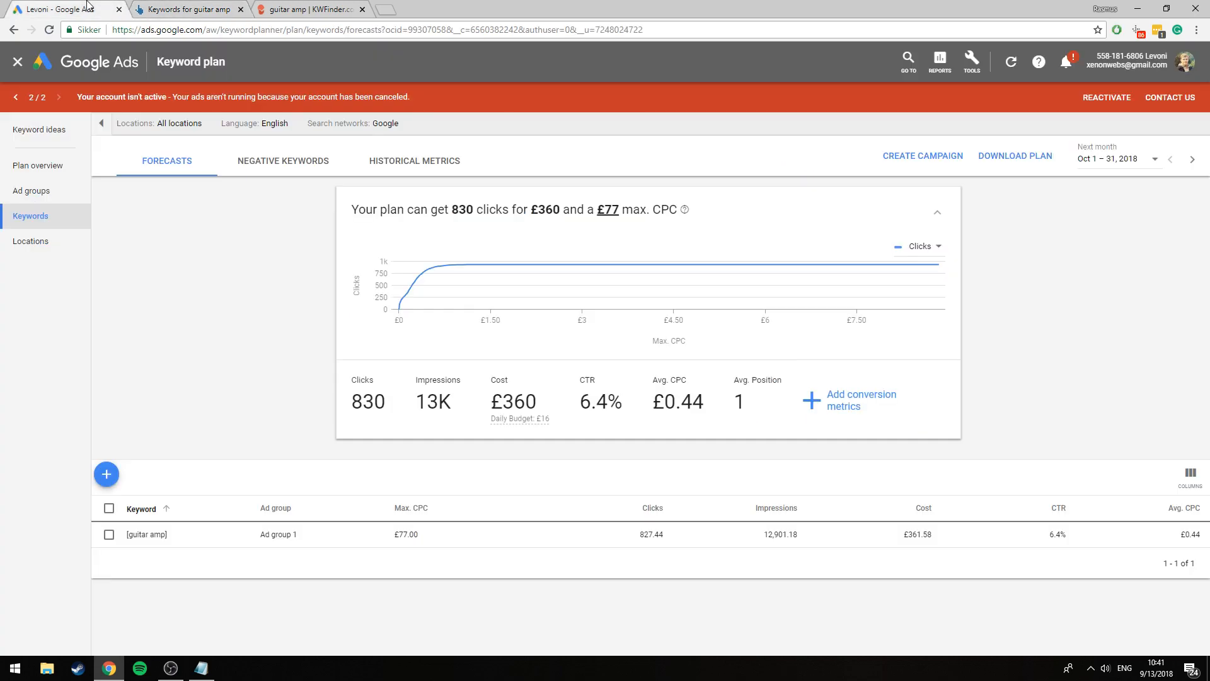